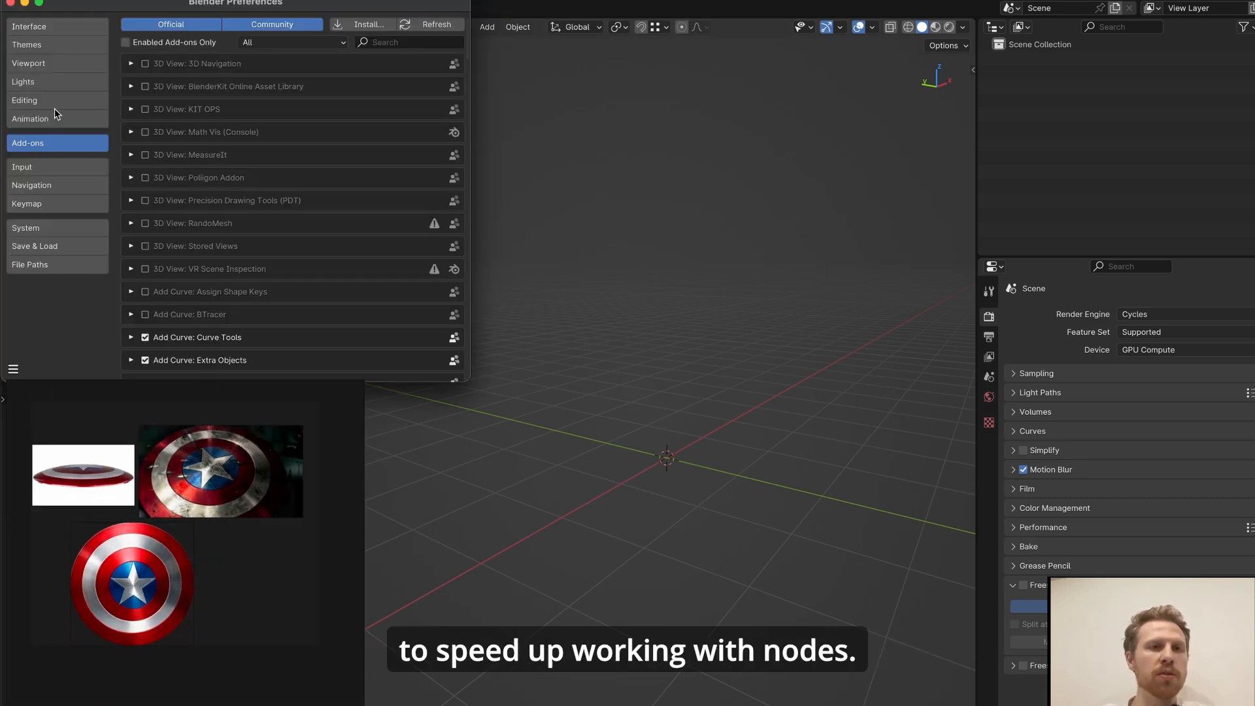
# - Filter the add-ons list with 'node wra' to find Node Wrangler
pyautogui.click(408, 42)
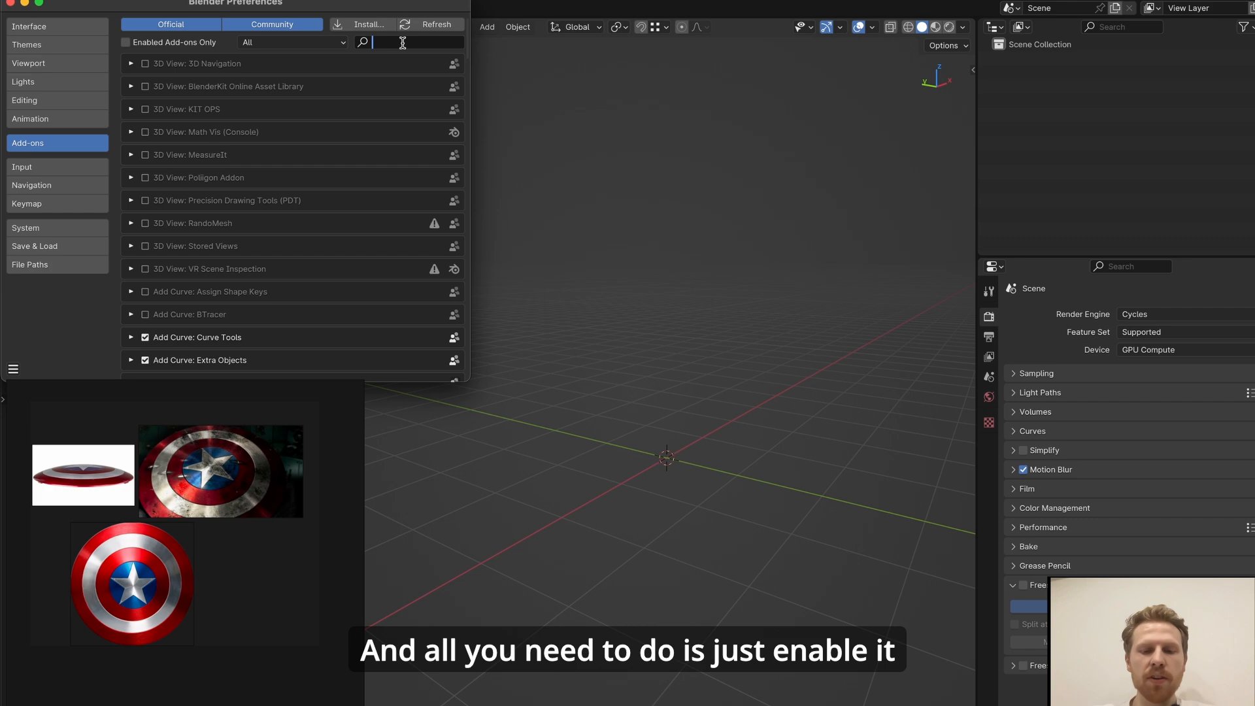
pyautogui.write('node wra')
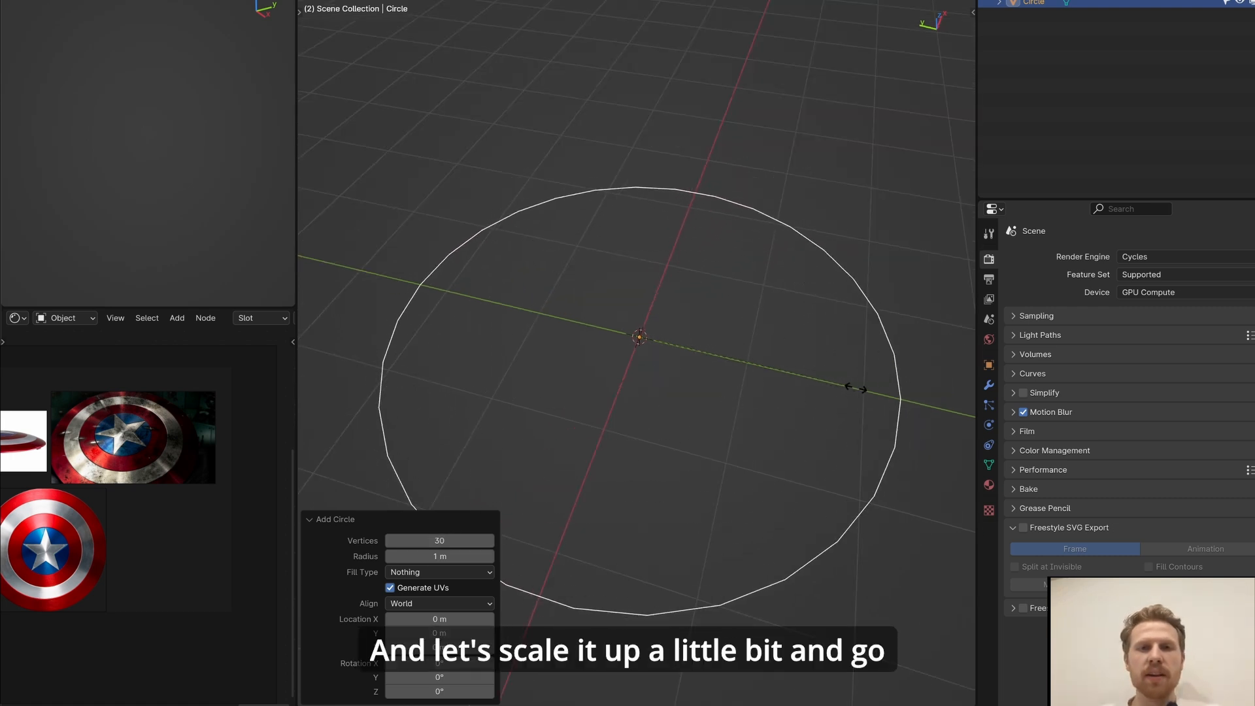
# - Scale the circle, extrude it into a filled disc and add concentric loop cuts for the ring
pyautogui.click(639, 336)
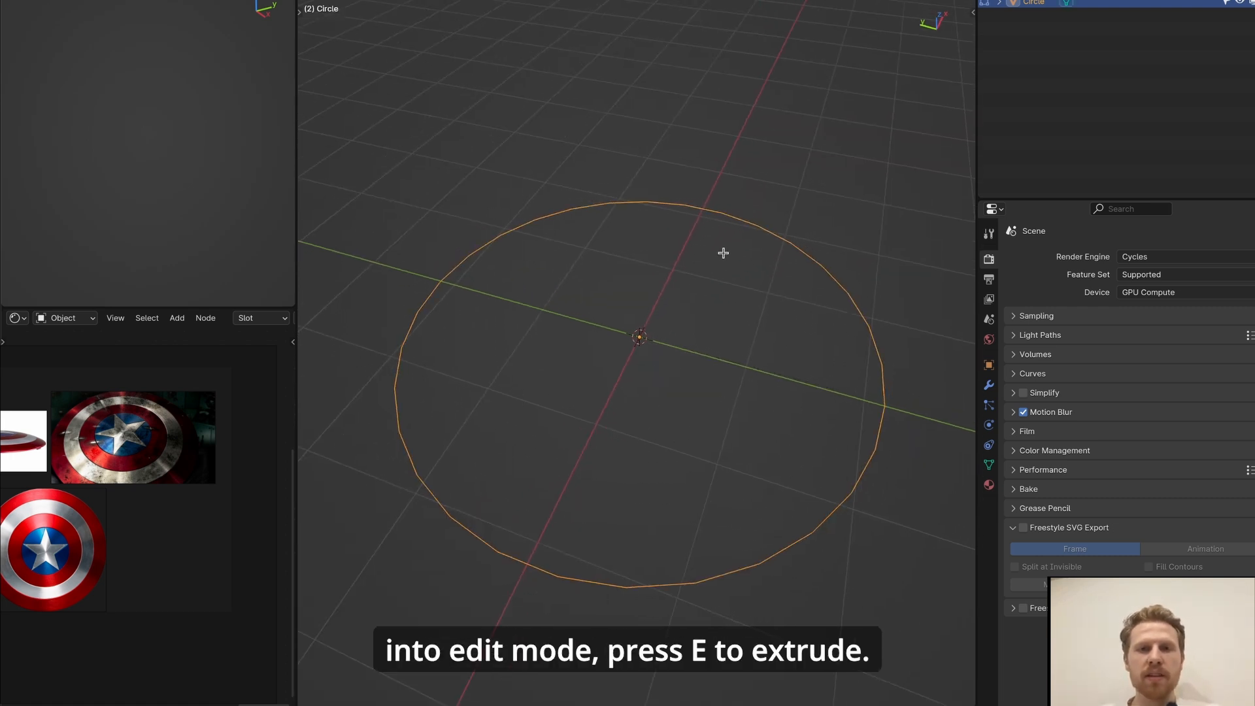
pyautogui.press('e')
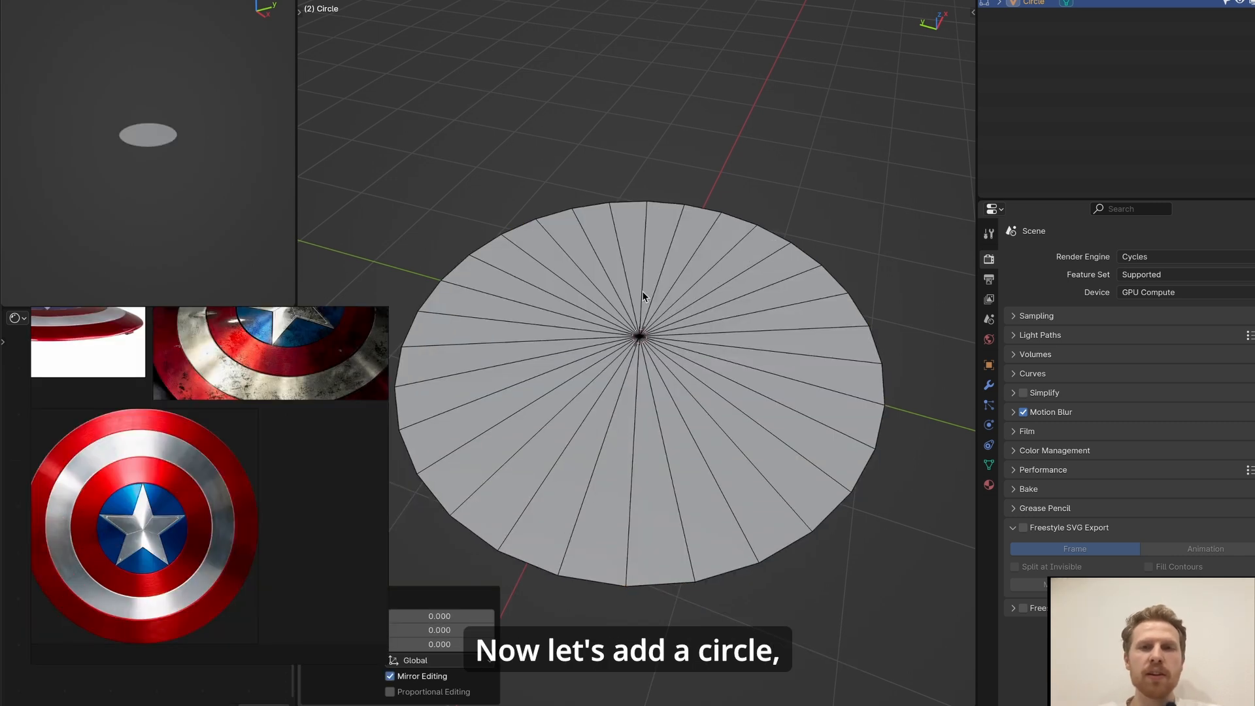
pyautogui.moveTo(626, 227)
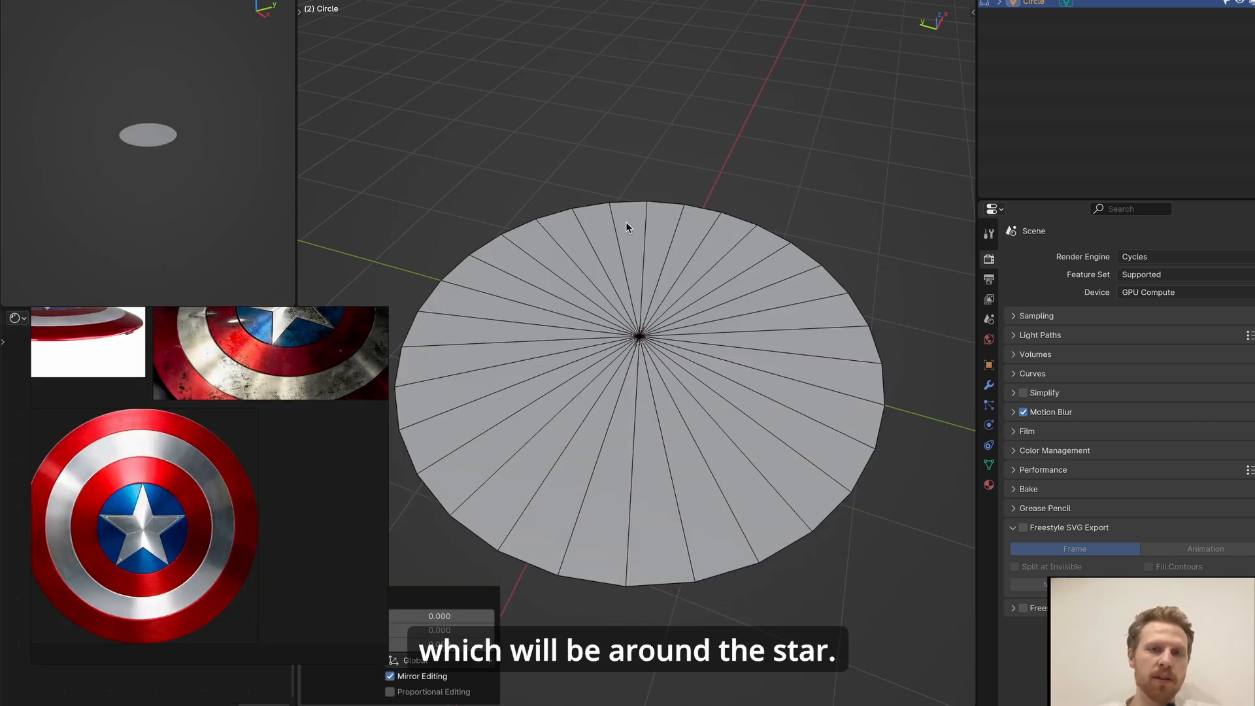
pyautogui.press('ctrl+r')
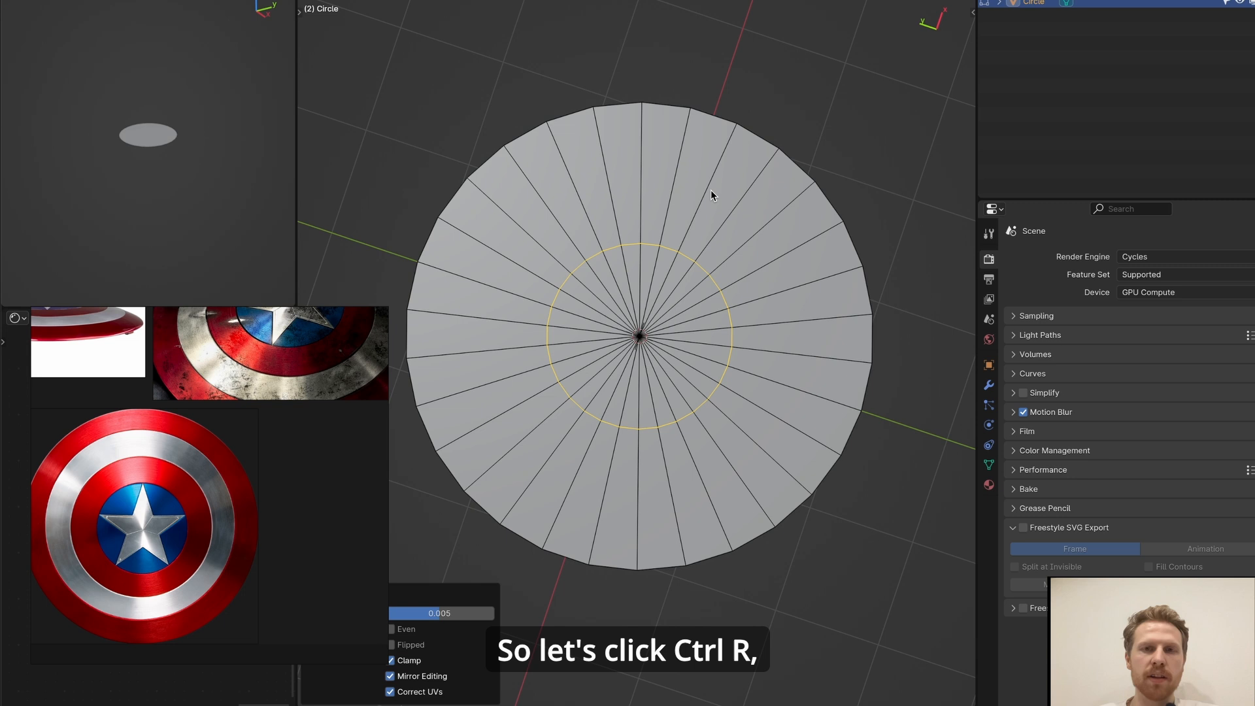
pyautogui.scroll(3)
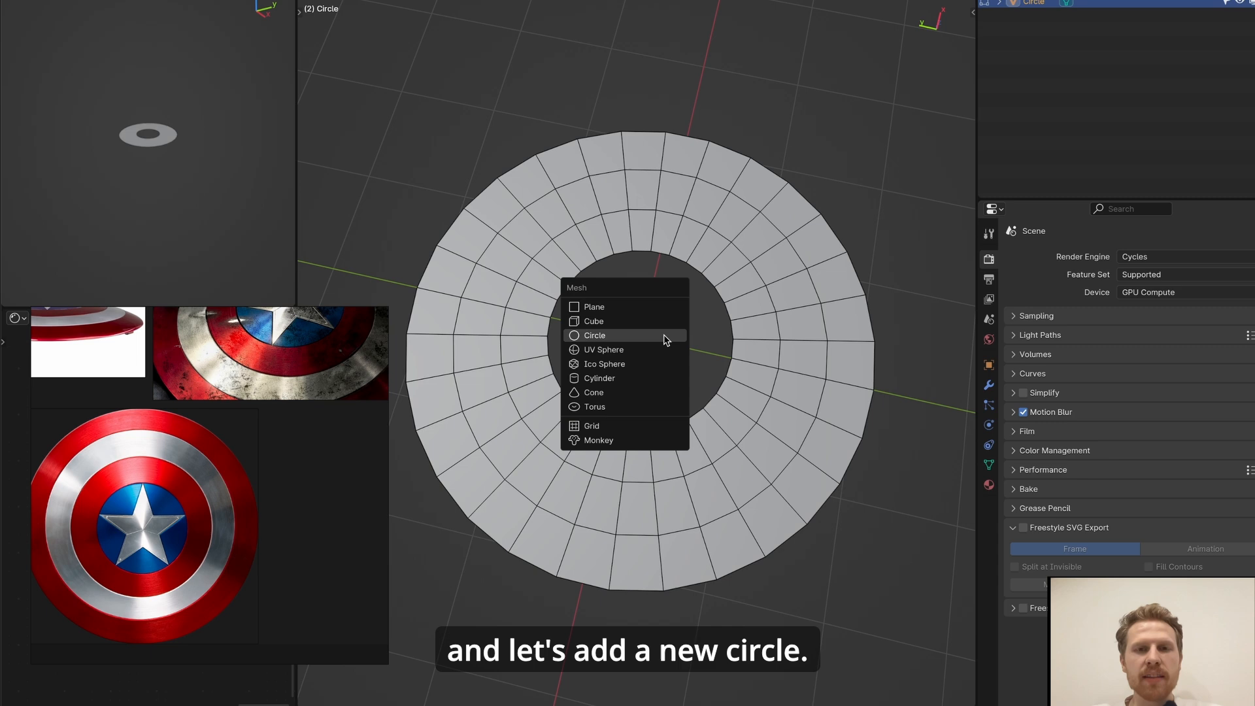
# - Add a 10-vertex circle inside the ring and scale alternate vertices into a star
pyautogui.click(594, 334)
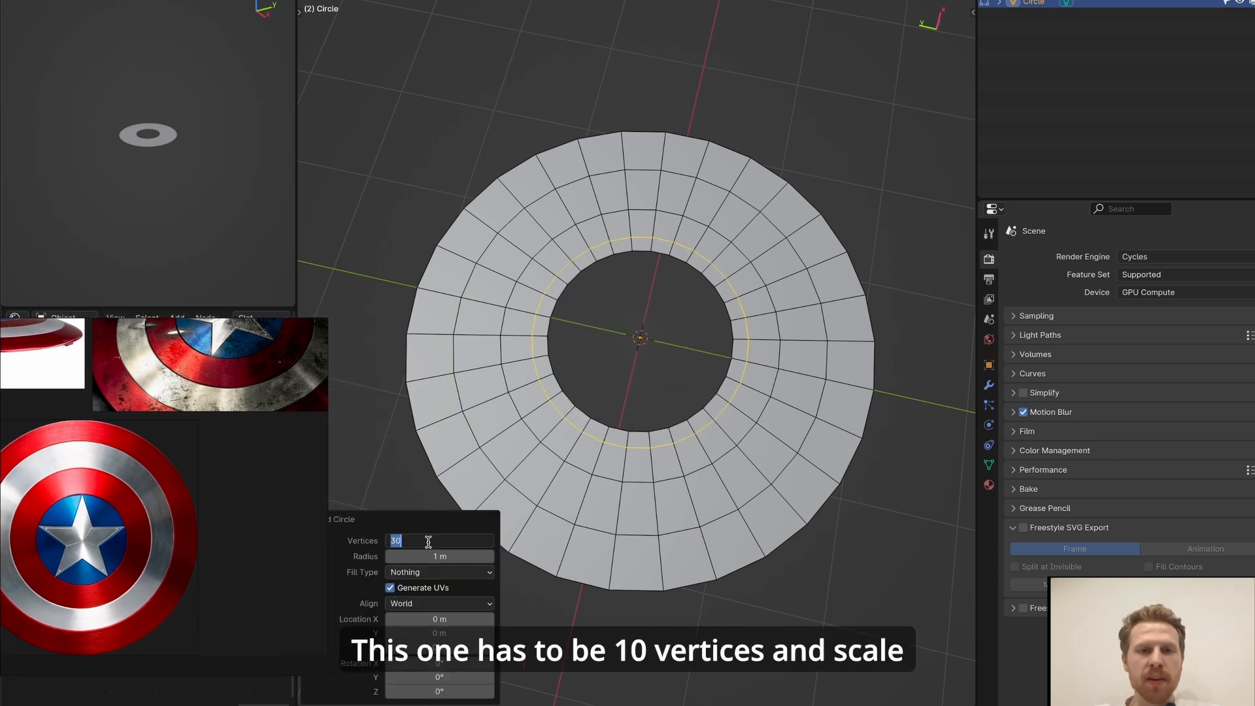
pyautogui.write('10')
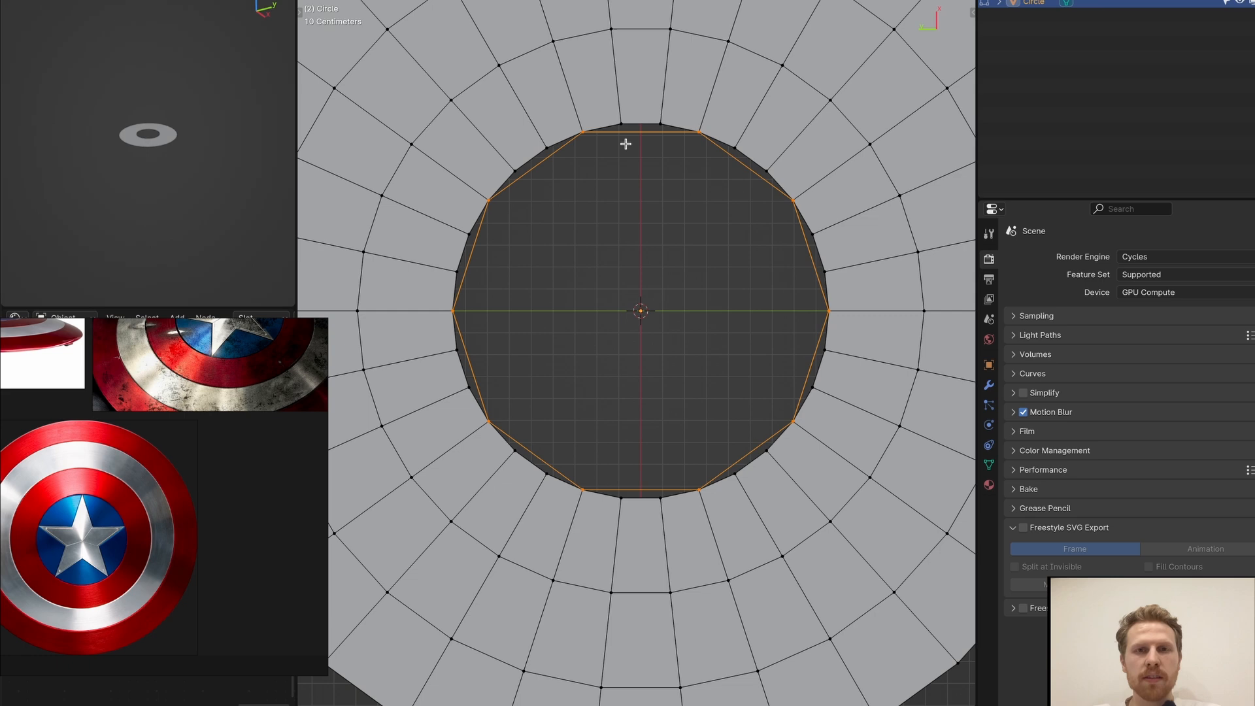
pyautogui.press('shift+a')
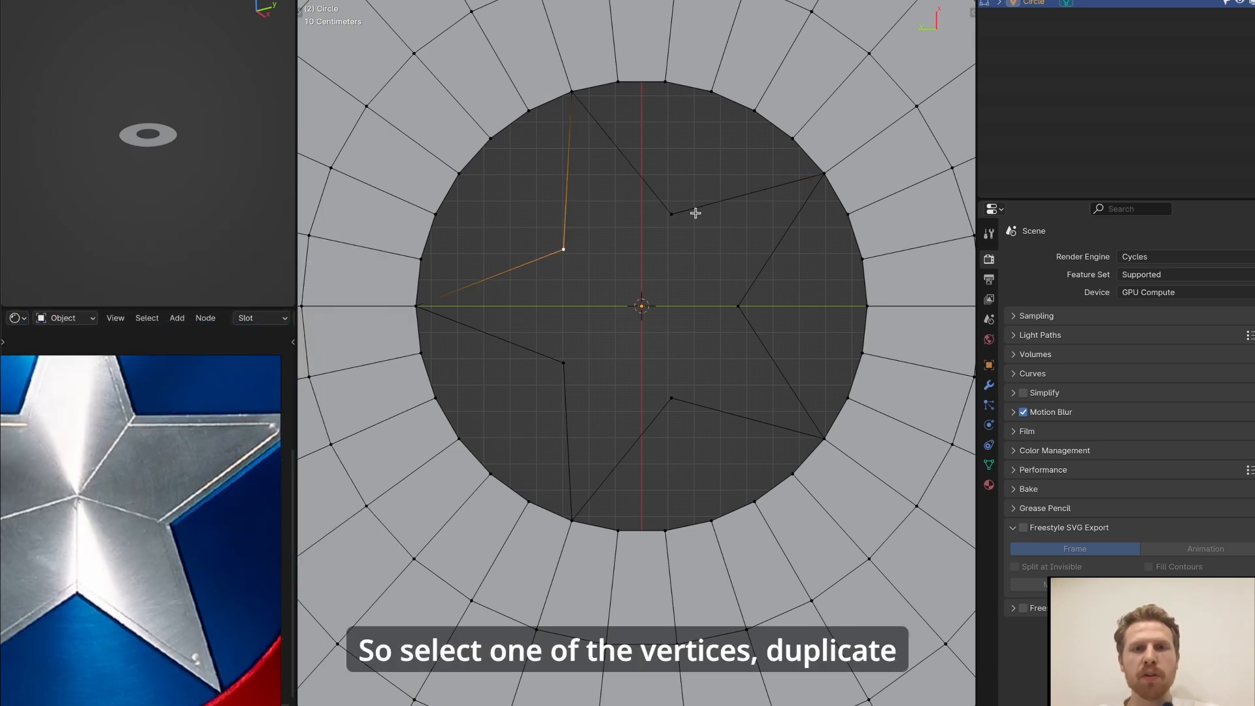
# - Snap the duplicated vertex to the centre with Selection to Cursor and check its coordinates in the sidebar
pyautogui.press('shift+s')
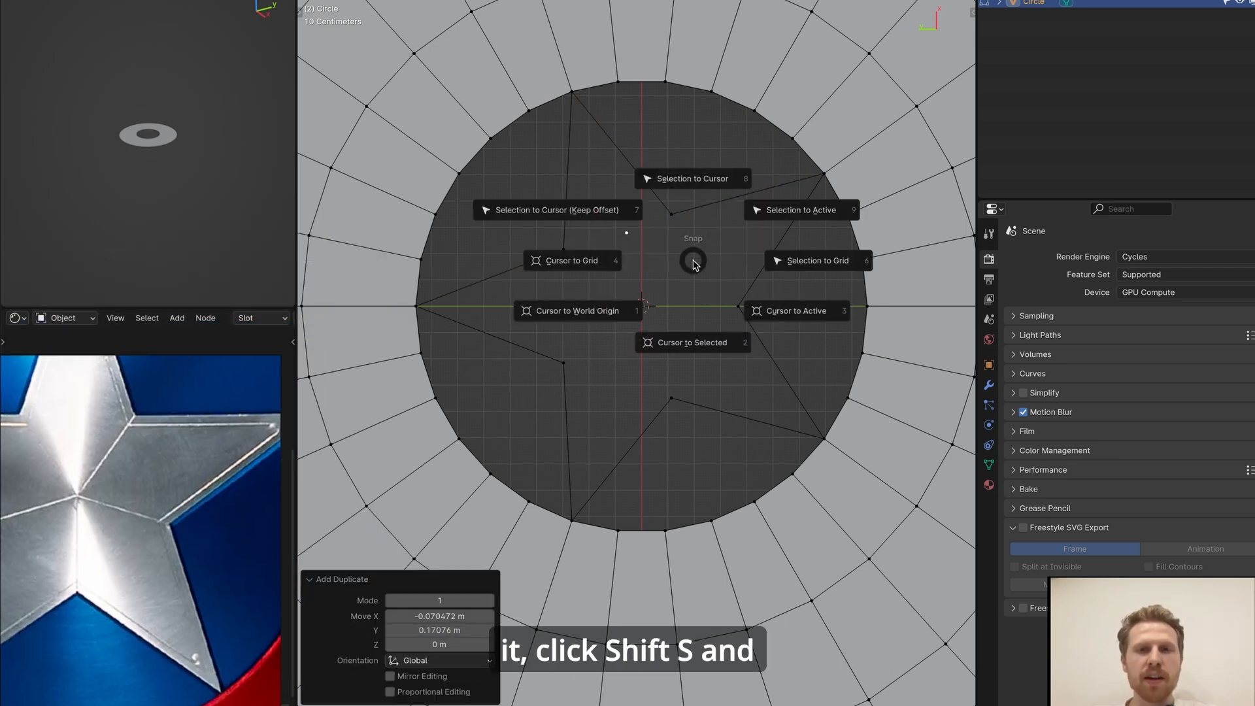
pyautogui.click(691, 178)
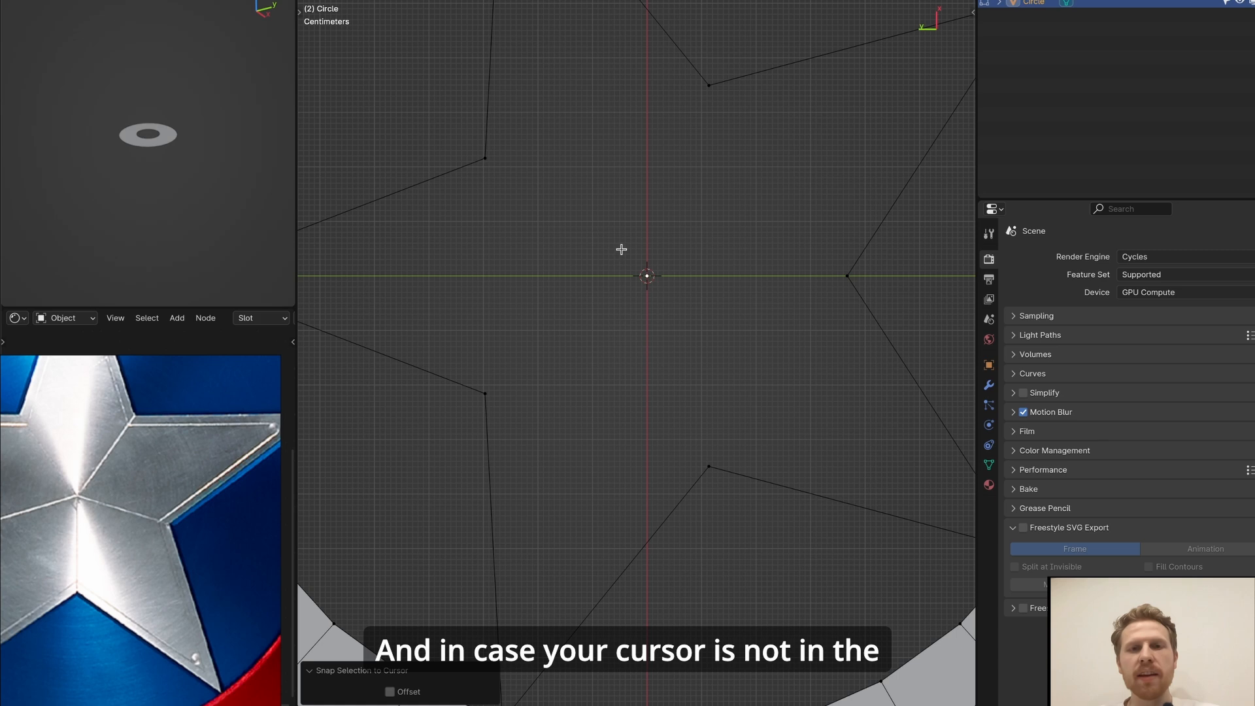
pyautogui.press('n')
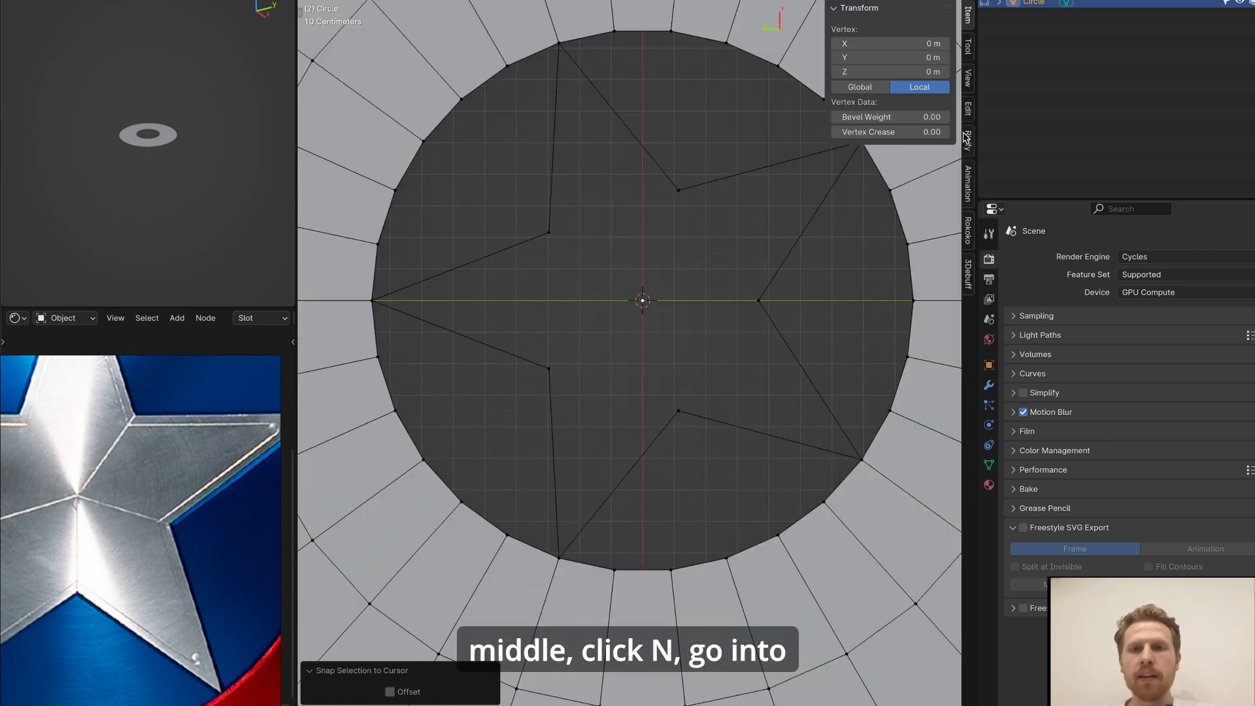
pyautogui.click(967, 79)
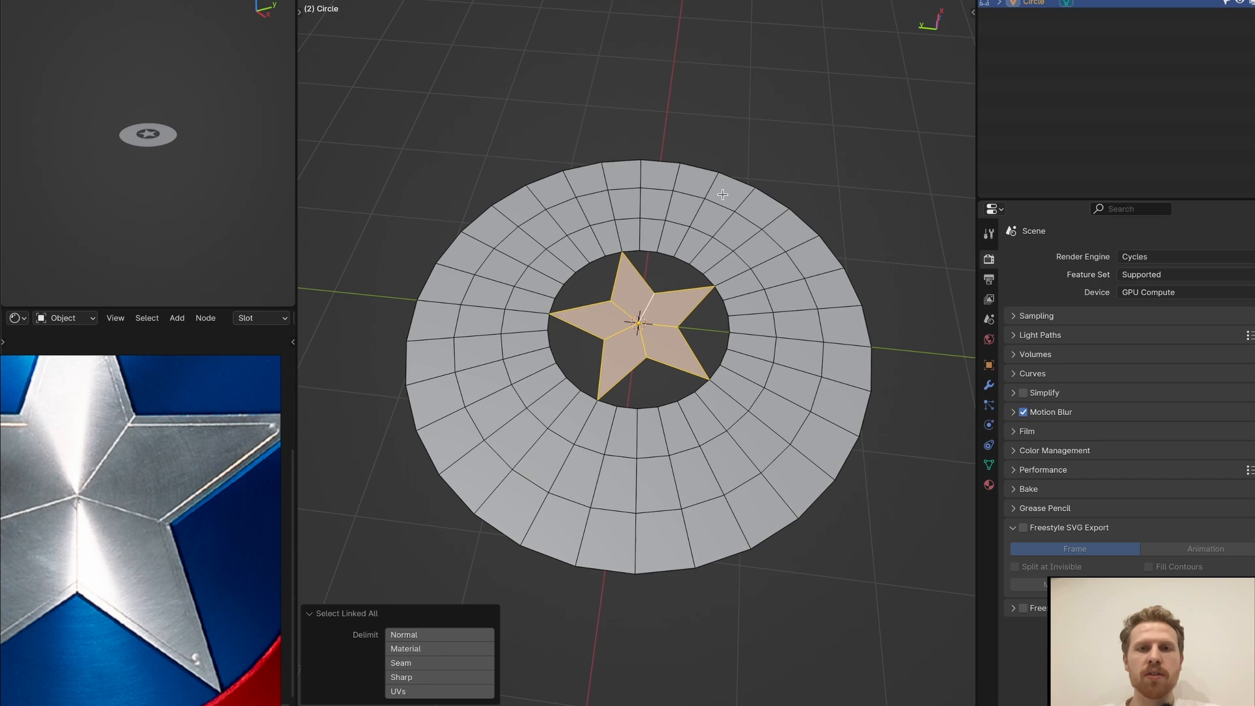
# - Select the whole mesh and merge overlapping vertices By Distance into one shield disc
pyautogui.press('a')
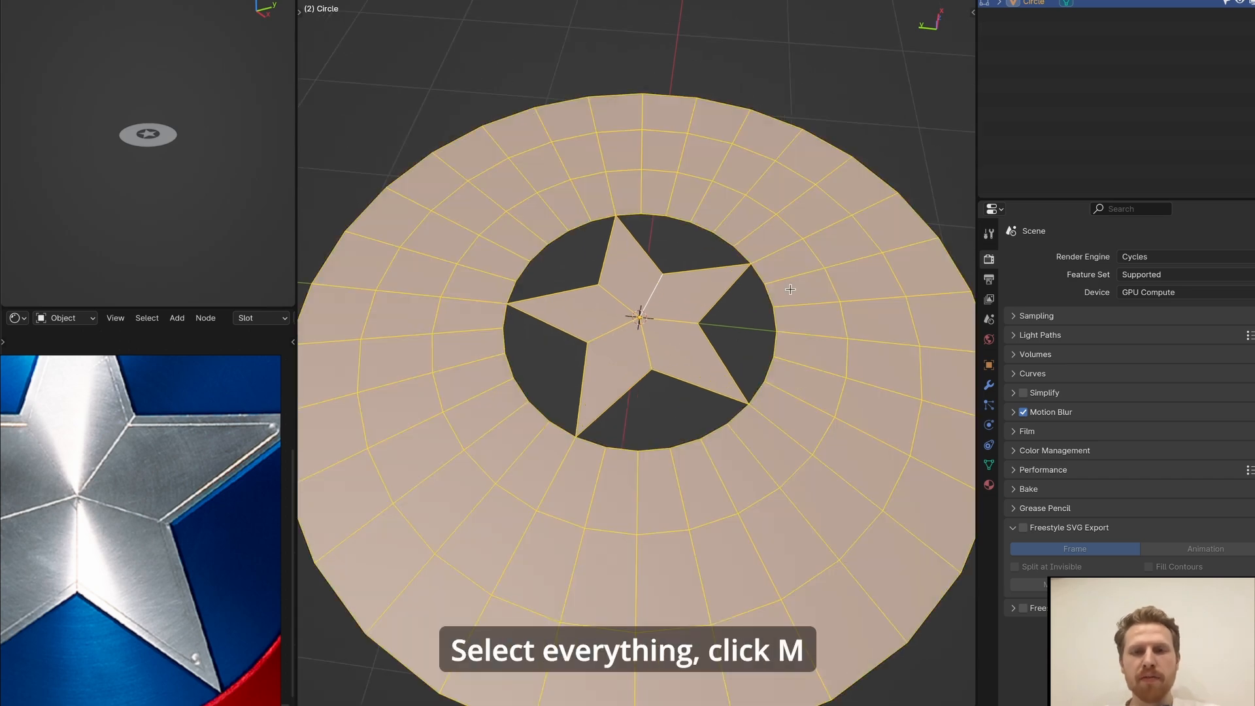
pyautogui.press('M')
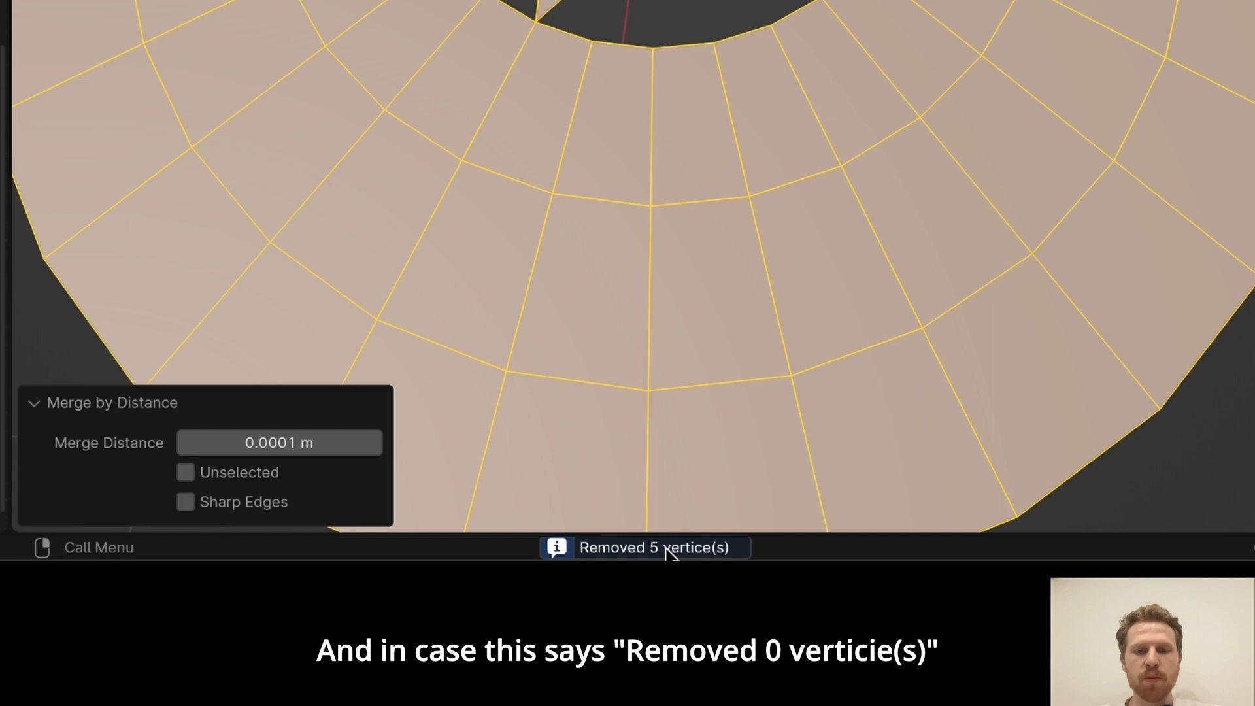
pyautogui.click(280, 443)
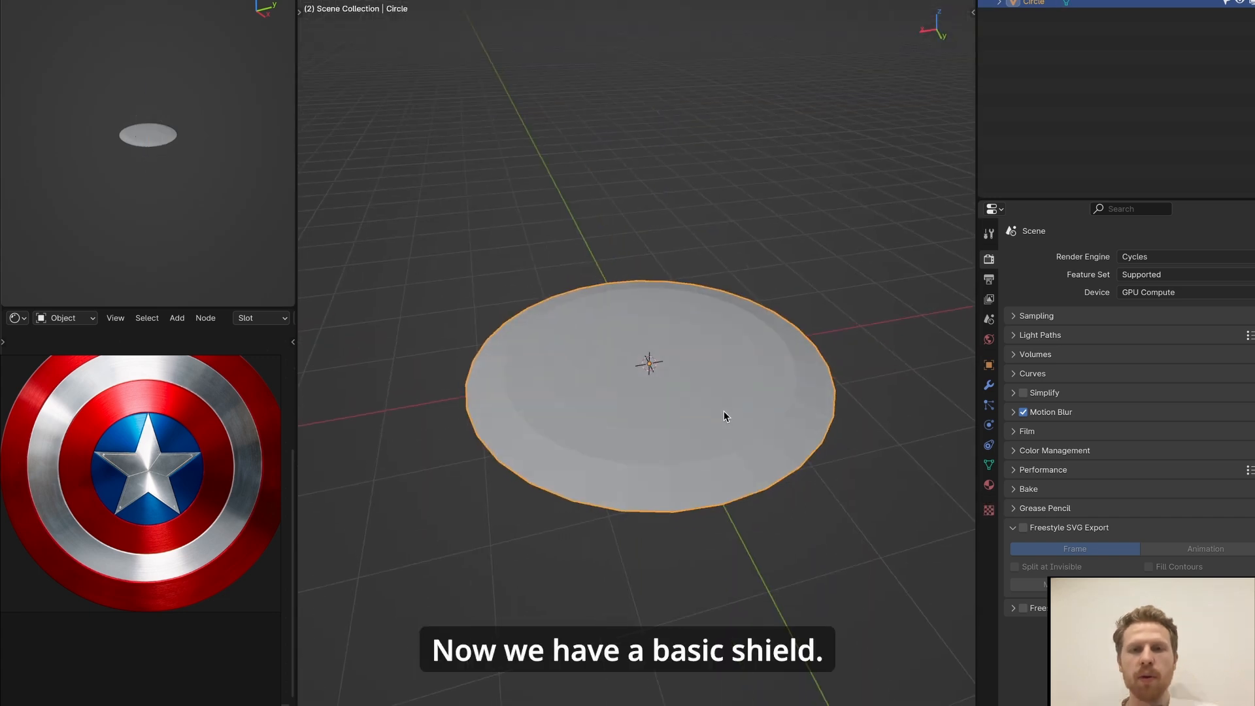
# - Apply Shade Smooth to the shield via the F3 search
pyautogui.write('sm')
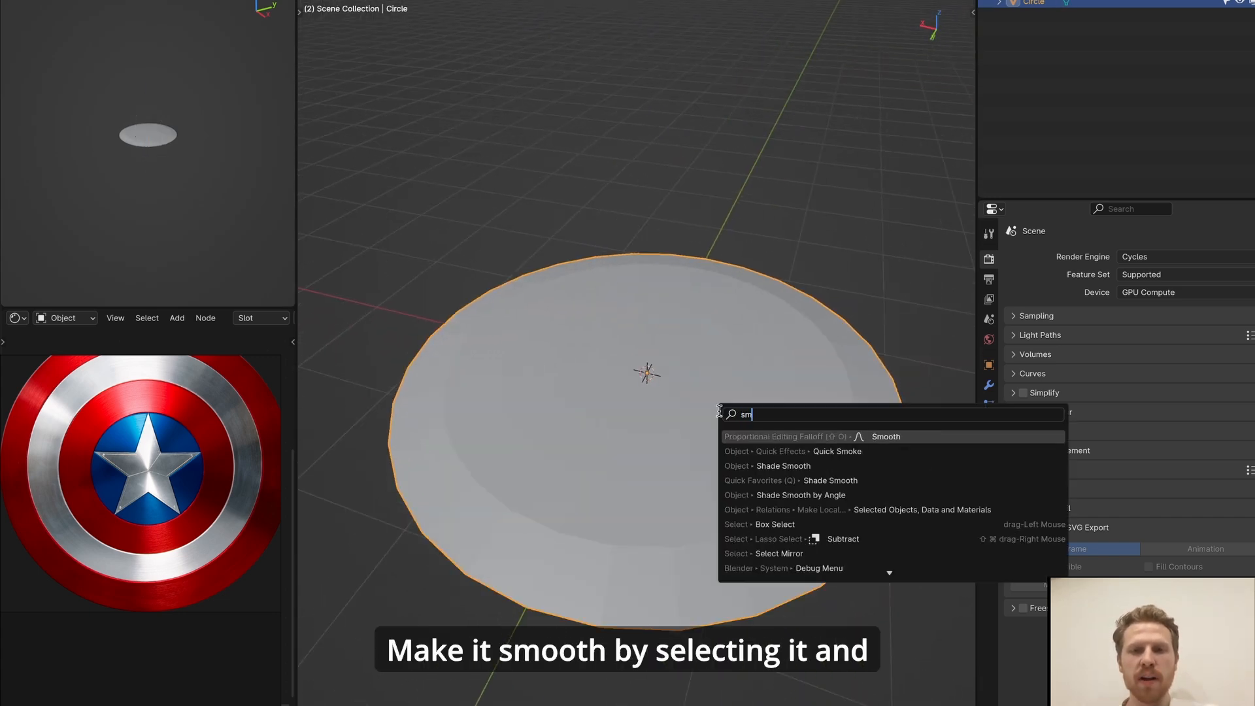
pyautogui.click(783, 465)
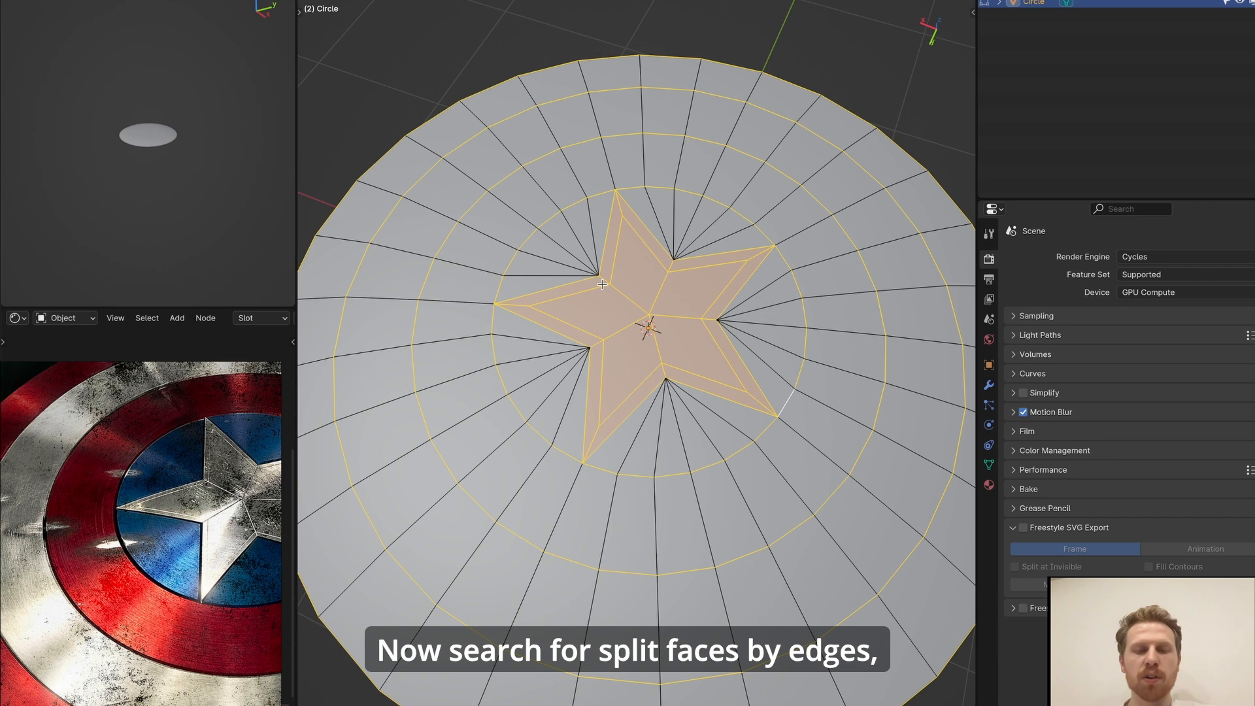
# - Split the faces along the star's edges with Split Faces by Edges
pyautogui.write('split faces by edge')
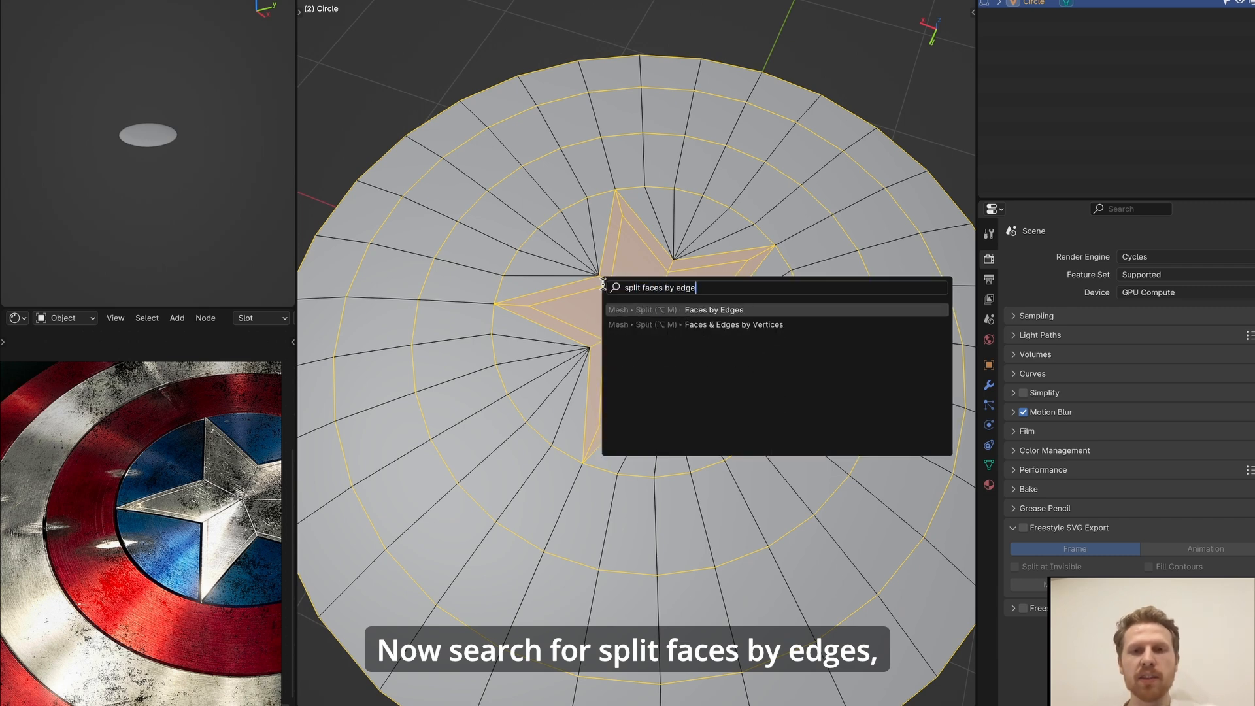
pyautogui.click(713, 310)
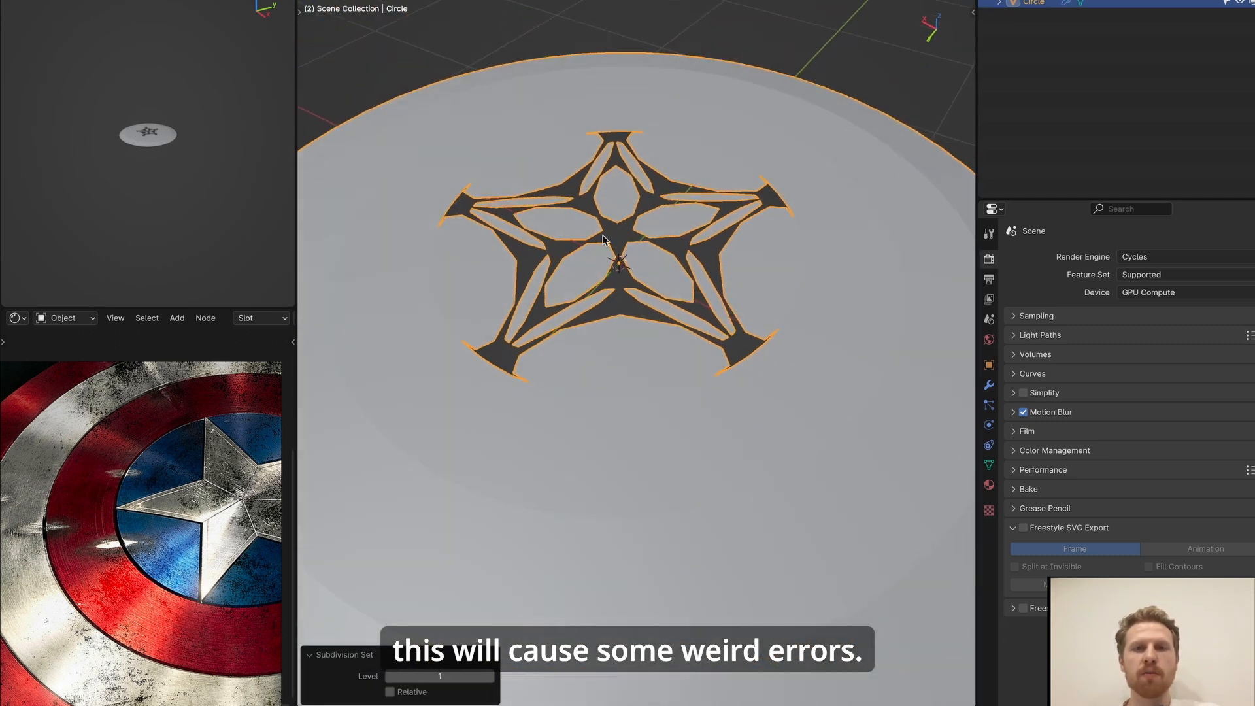
# - Crease the selected star and ring edges so they stay crisp under subdivision
pyautogui.click(146, 318)
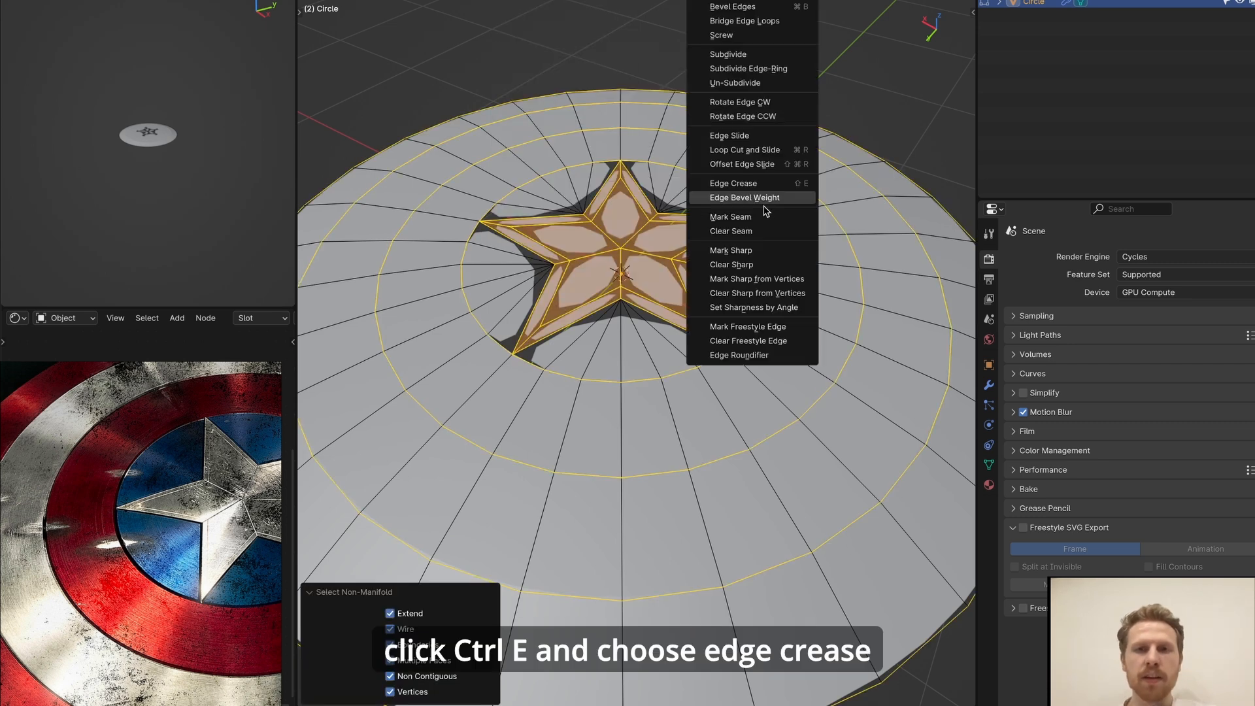
pyautogui.click(731, 183)
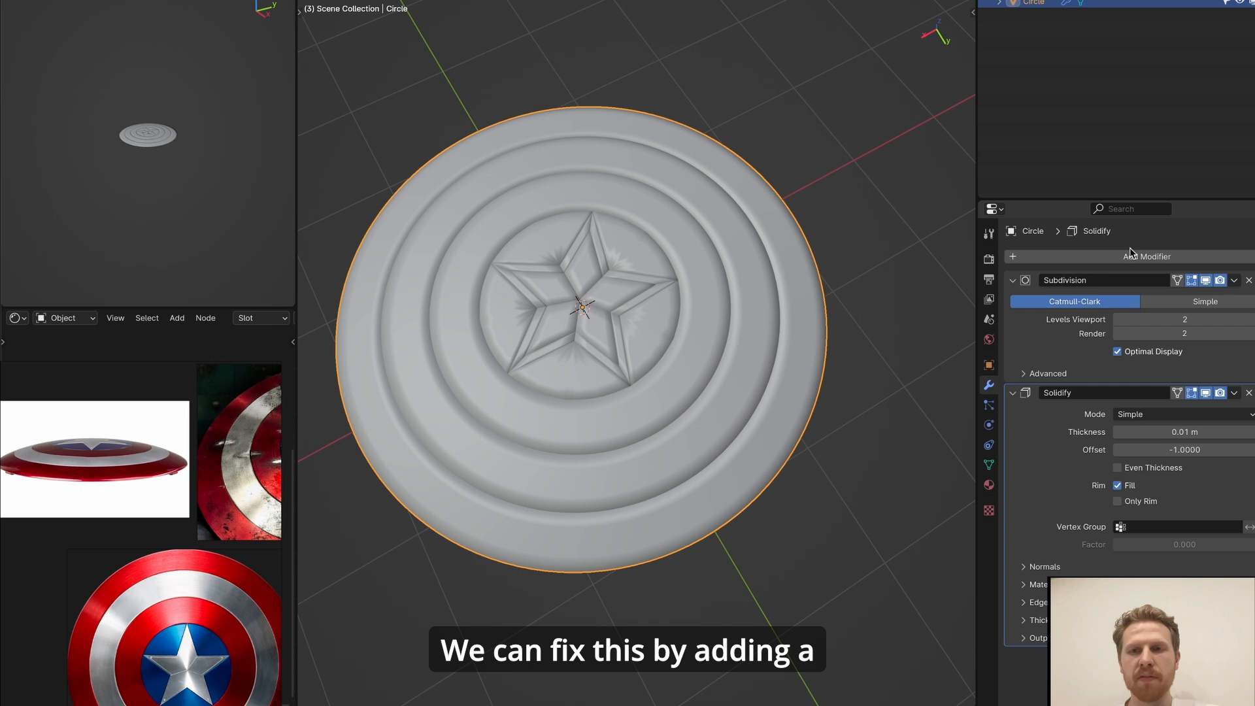
# - Add Bevel and Smooth by Angle modifiers to the shield's stack
pyautogui.click(1146, 256)
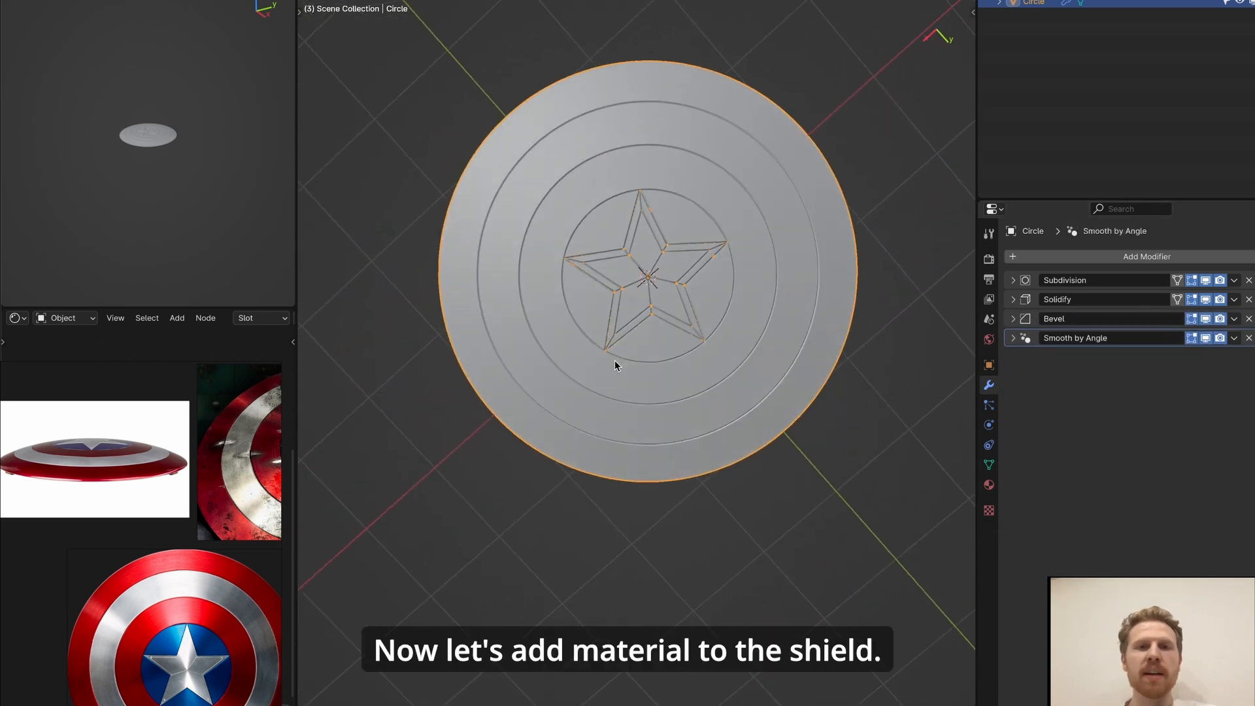
# - Create a new Chrome material on the shield and preview it lit in rendered shading
pyautogui.click(988, 484)
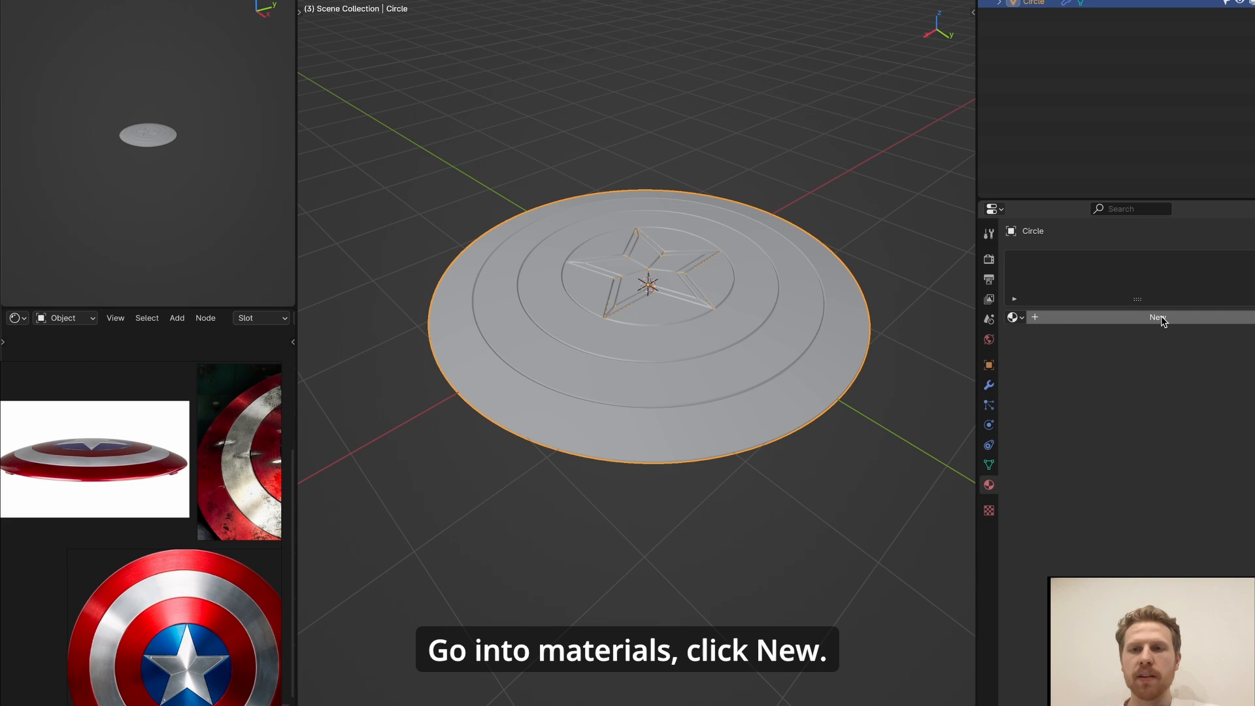
pyautogui.click(1156, 317)
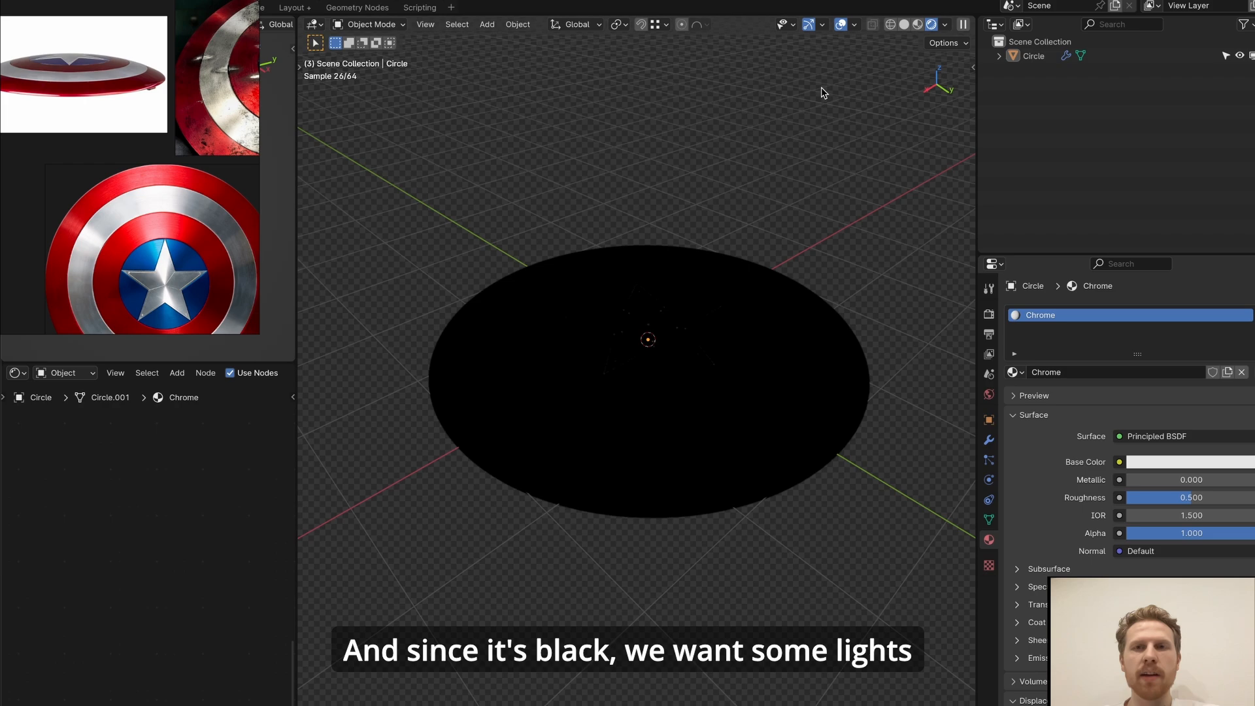
pyautogui.click(945, 23)
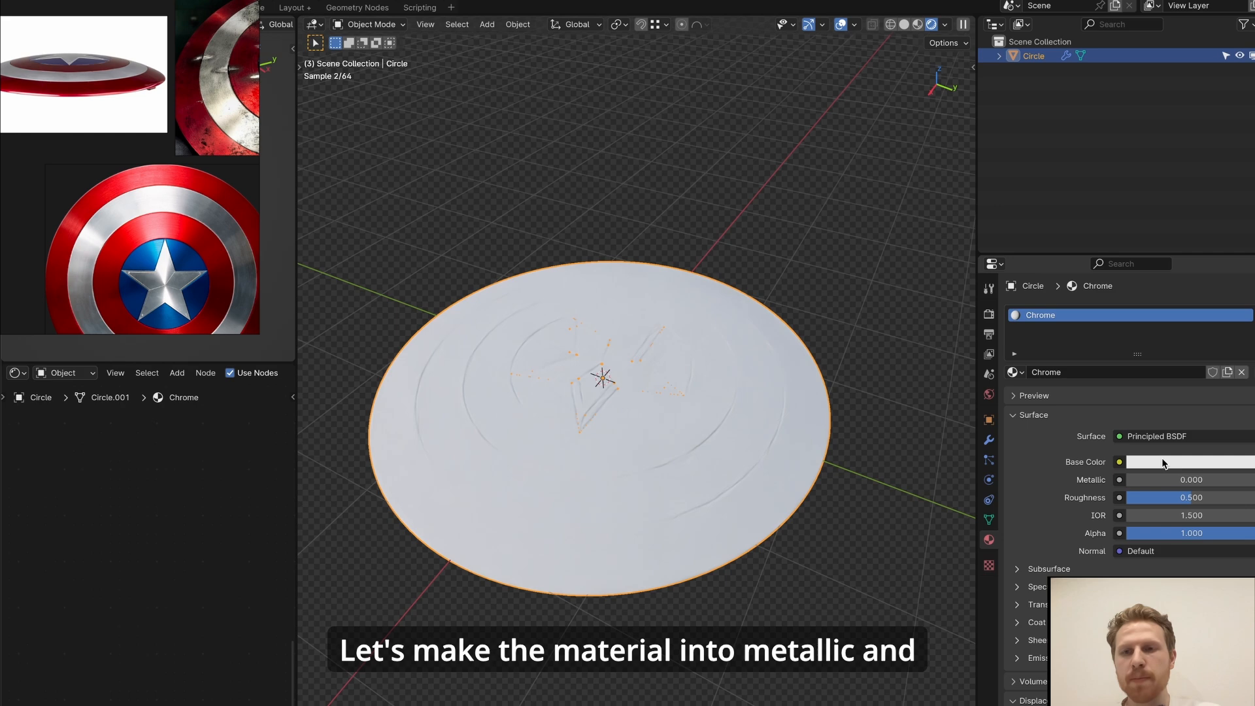
pyautogui.click(1188, 480)
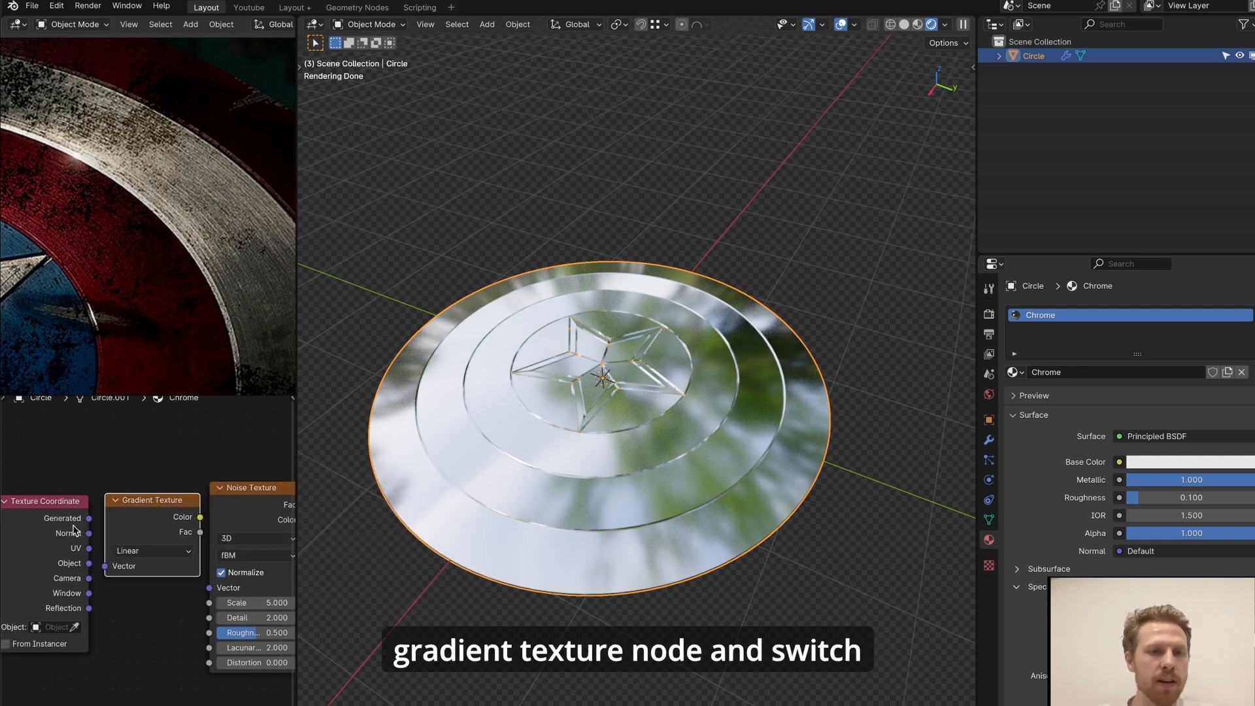
# - Drive a Bump node at strength 0.05 from the gradient and noise textures for brushed streaks
pyautogui.click(152, 550)
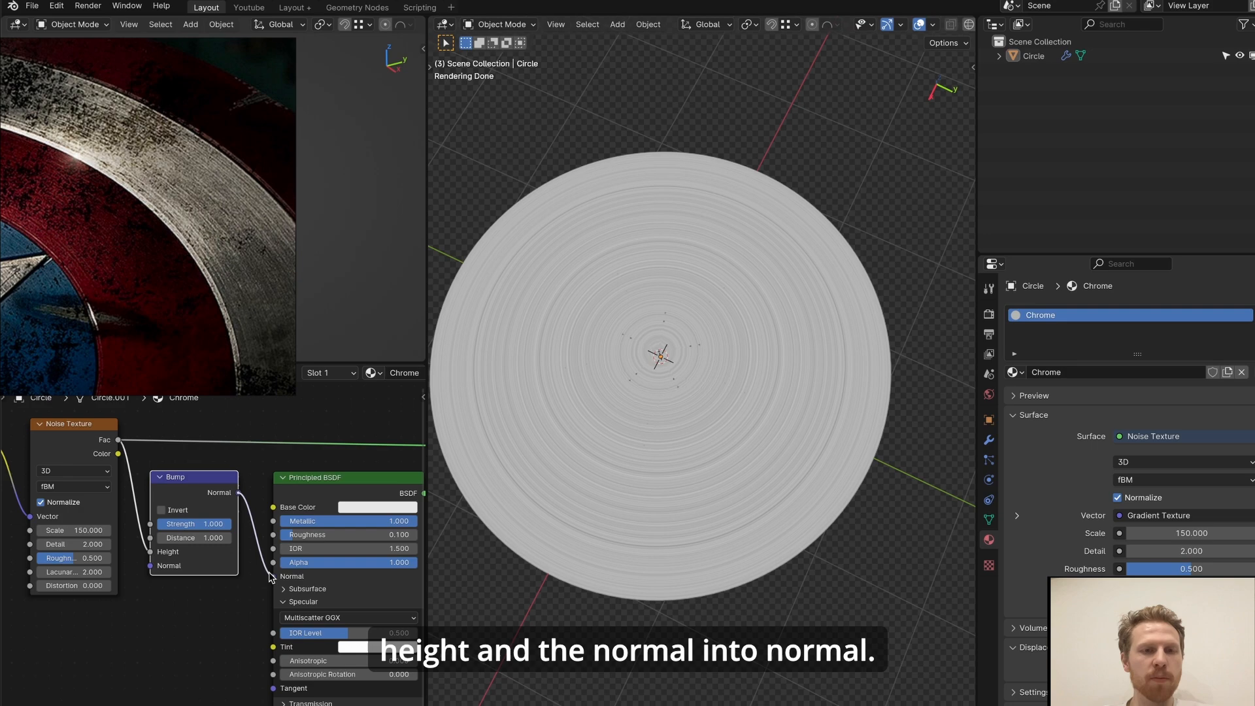
pyautogui.write('.05')
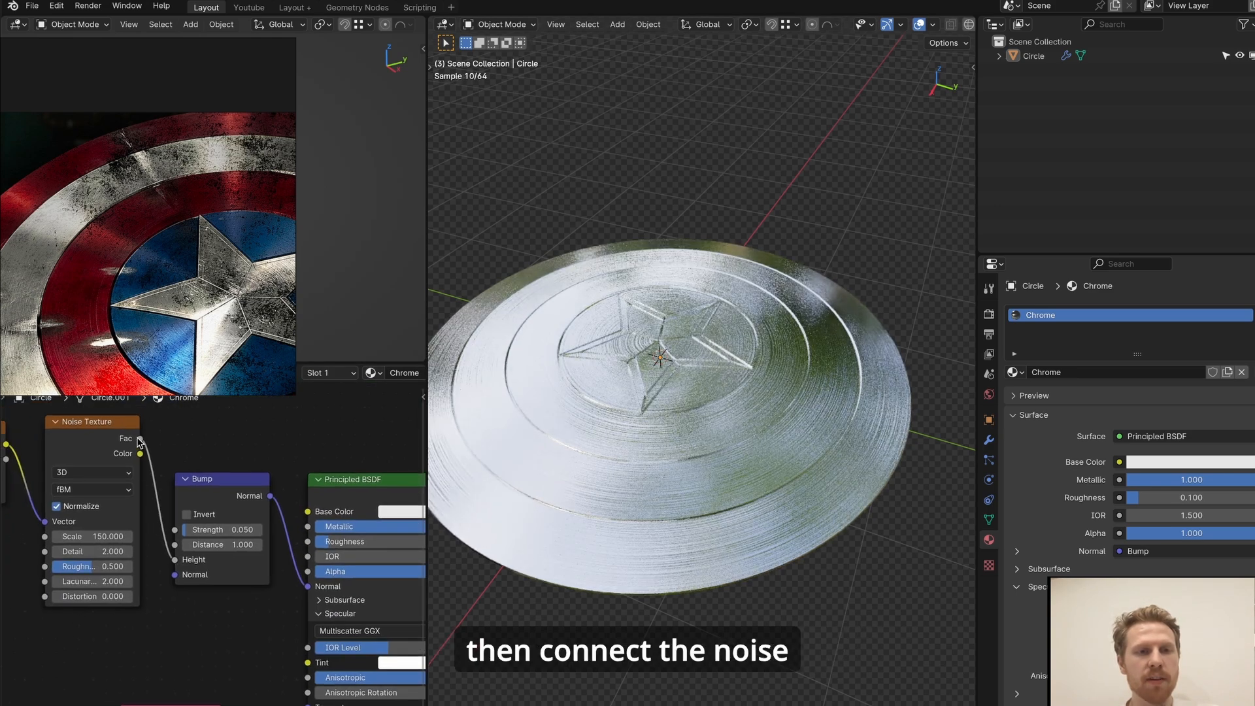
pyautogui.moveTo(140, 439); pyautogui.dragTo(311, 693)
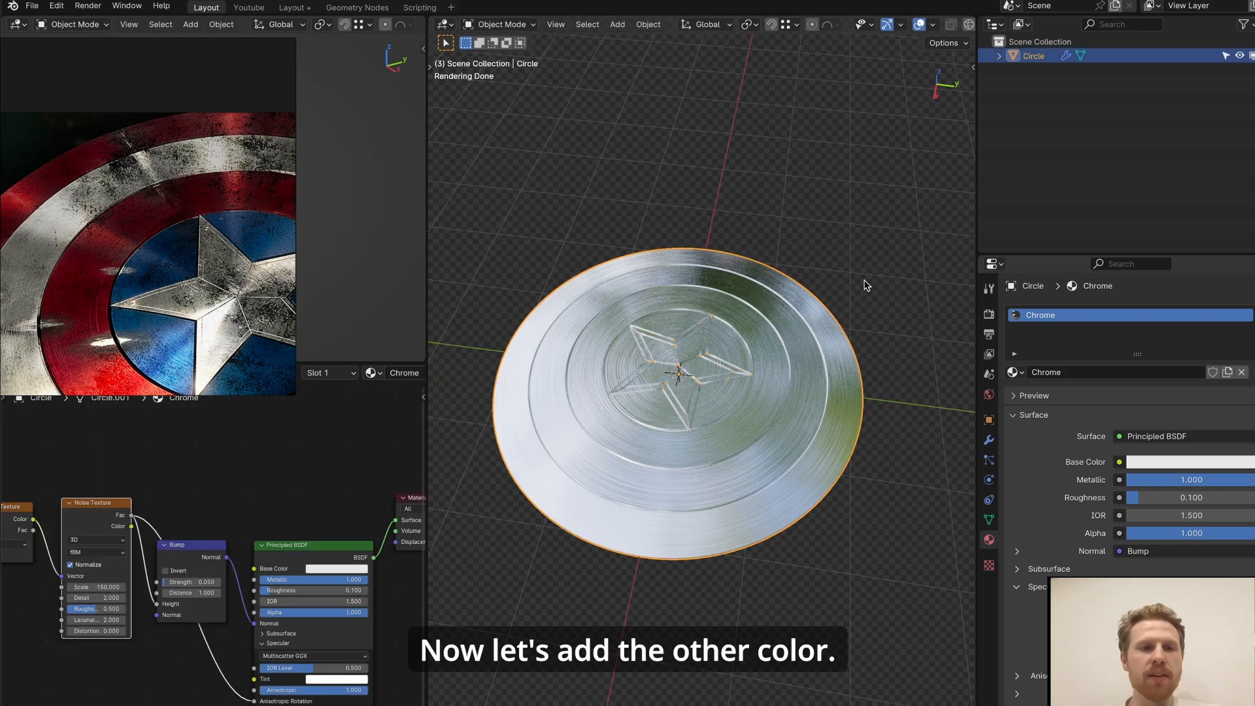
# - Add a second material slot named Red with a mix color node
pyautogui.click(1014, 395)
pyautogui.write('mix')
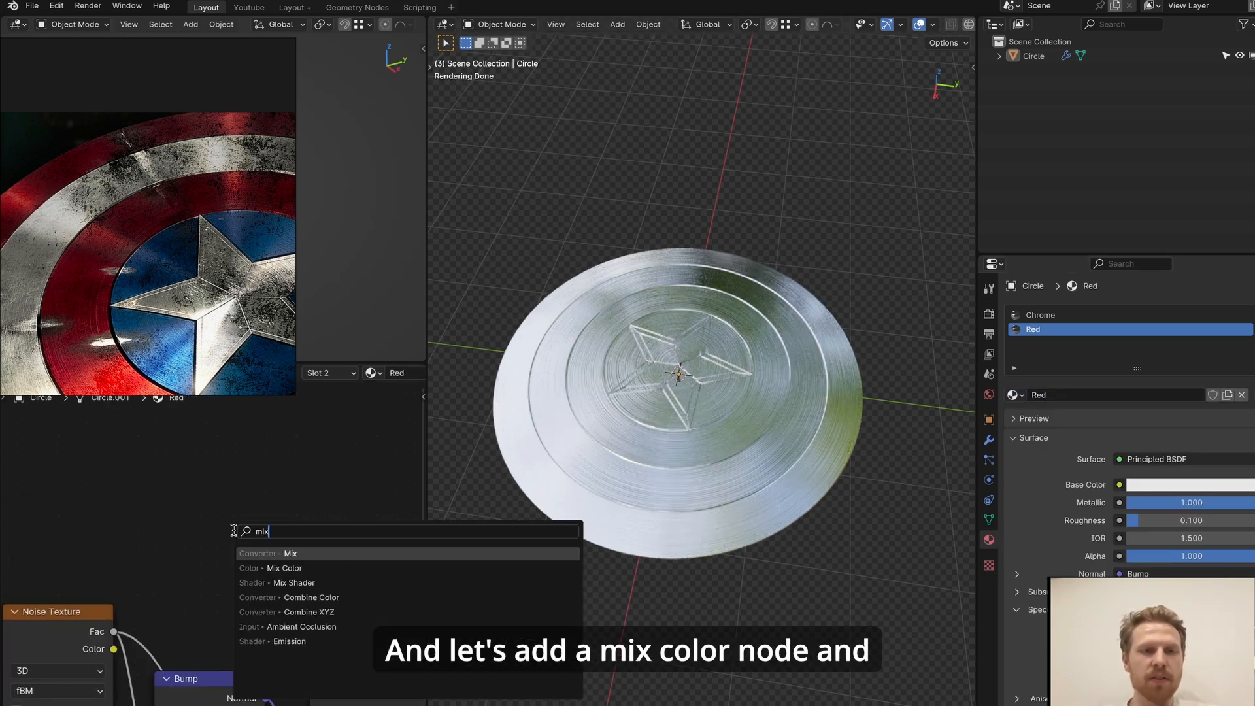
pyautogui.click(291, 553)
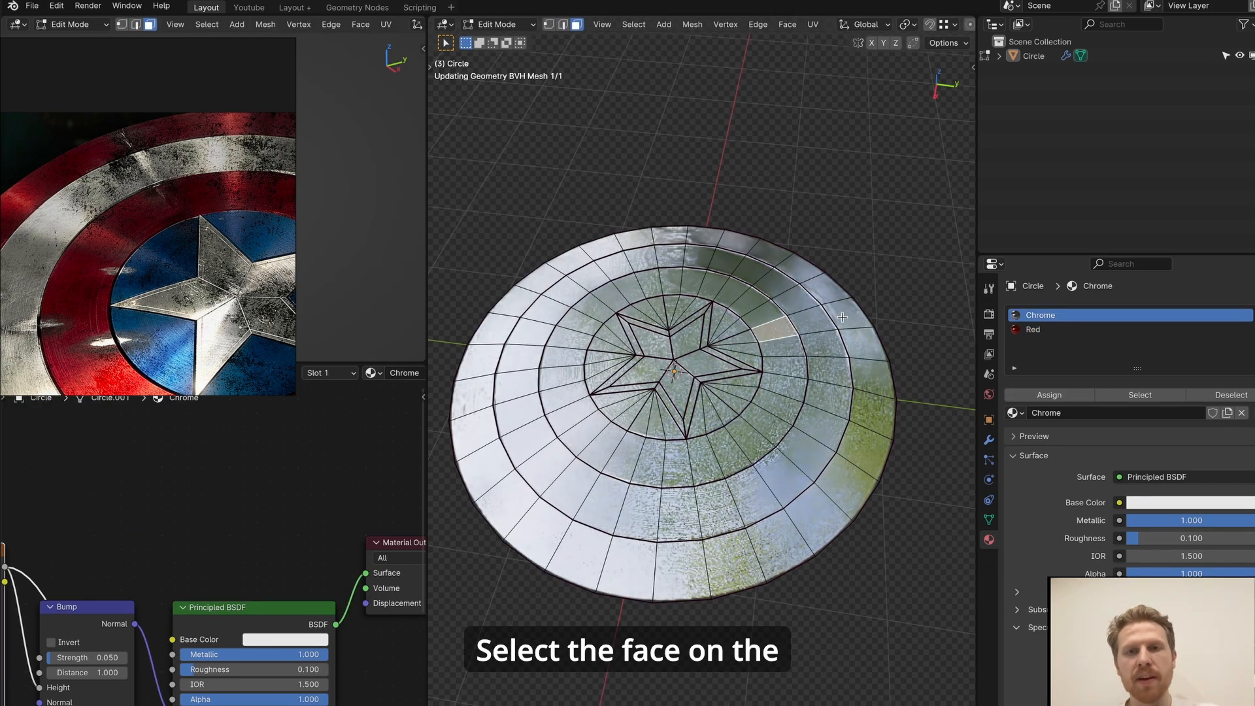
# - Select the outer rim and middle ring faces and assign them the Red material
pyautogui.press('ctrl+l')
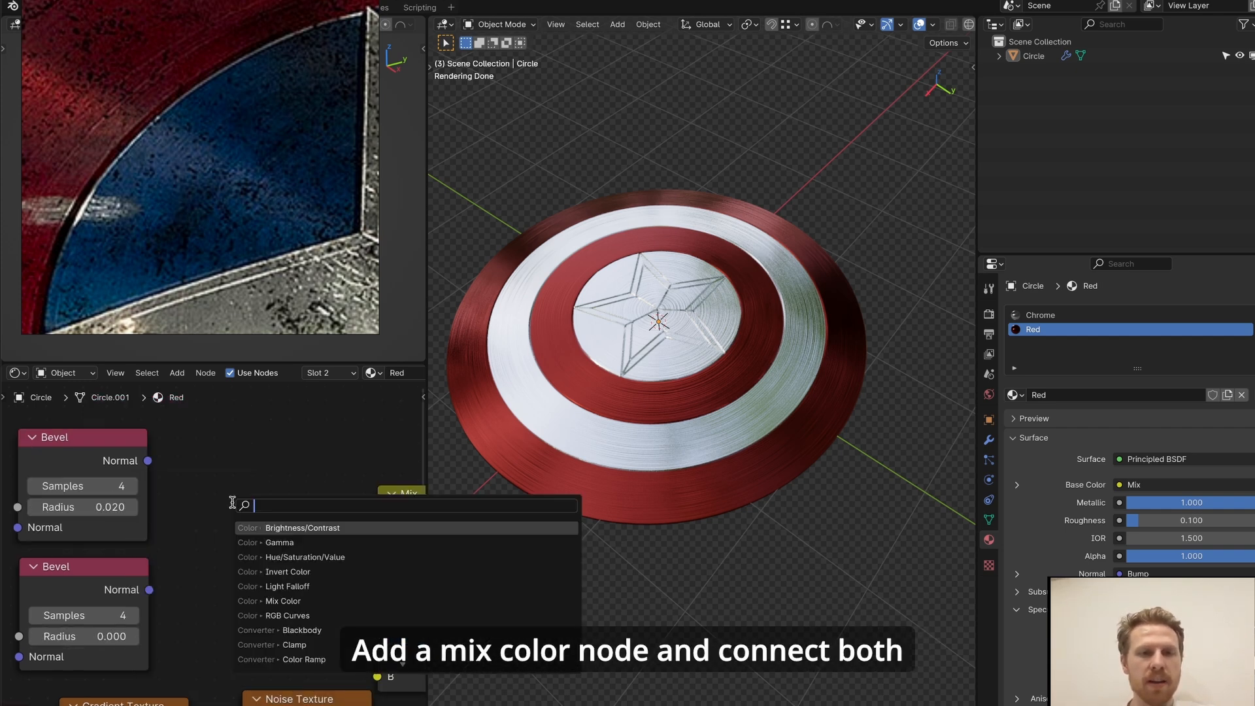
# - Mix the two Bevel outputs by Difference and separate the result into hue, saturation, lightness
pyautogui.click(285, 602)
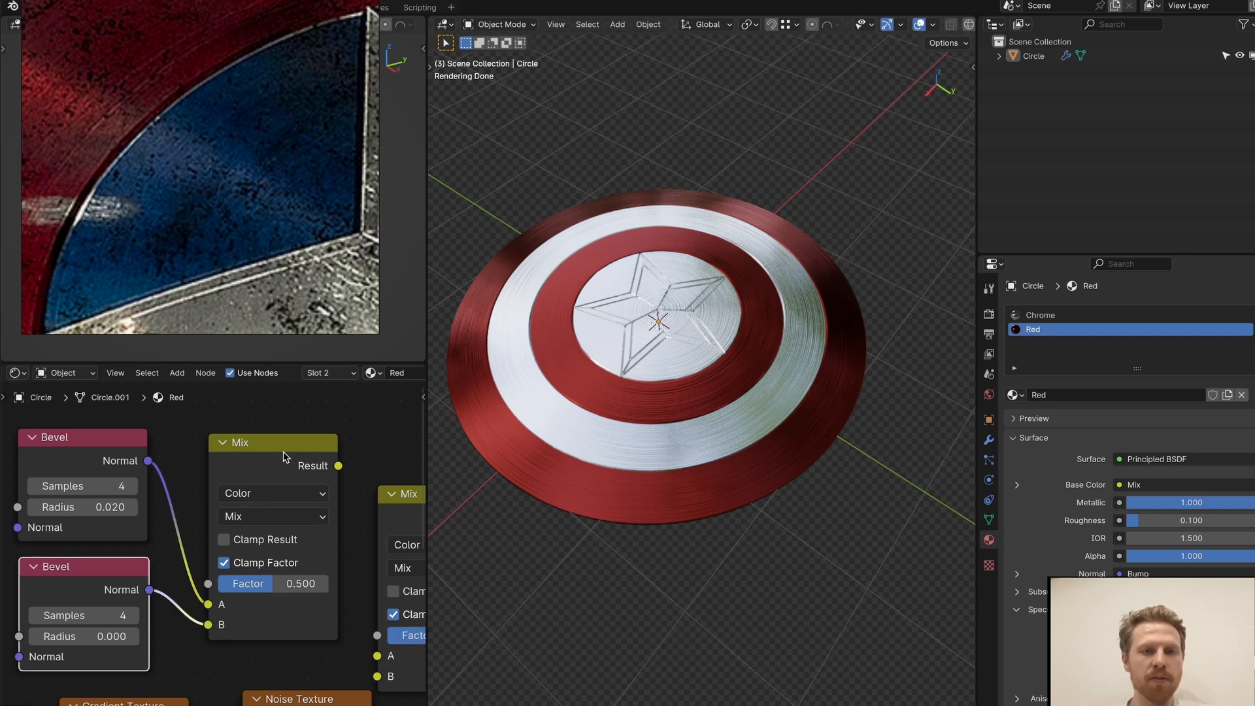
pyautogui.click(272, 517)
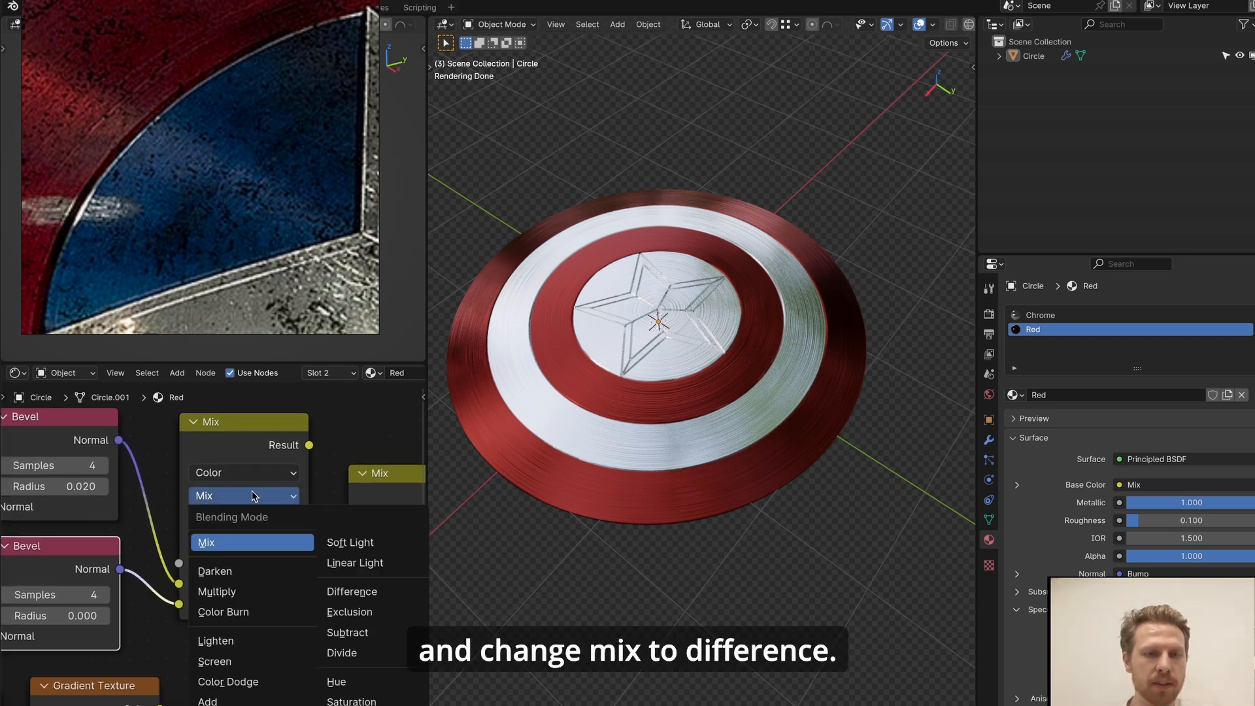
pyautogui.click(351, 591)
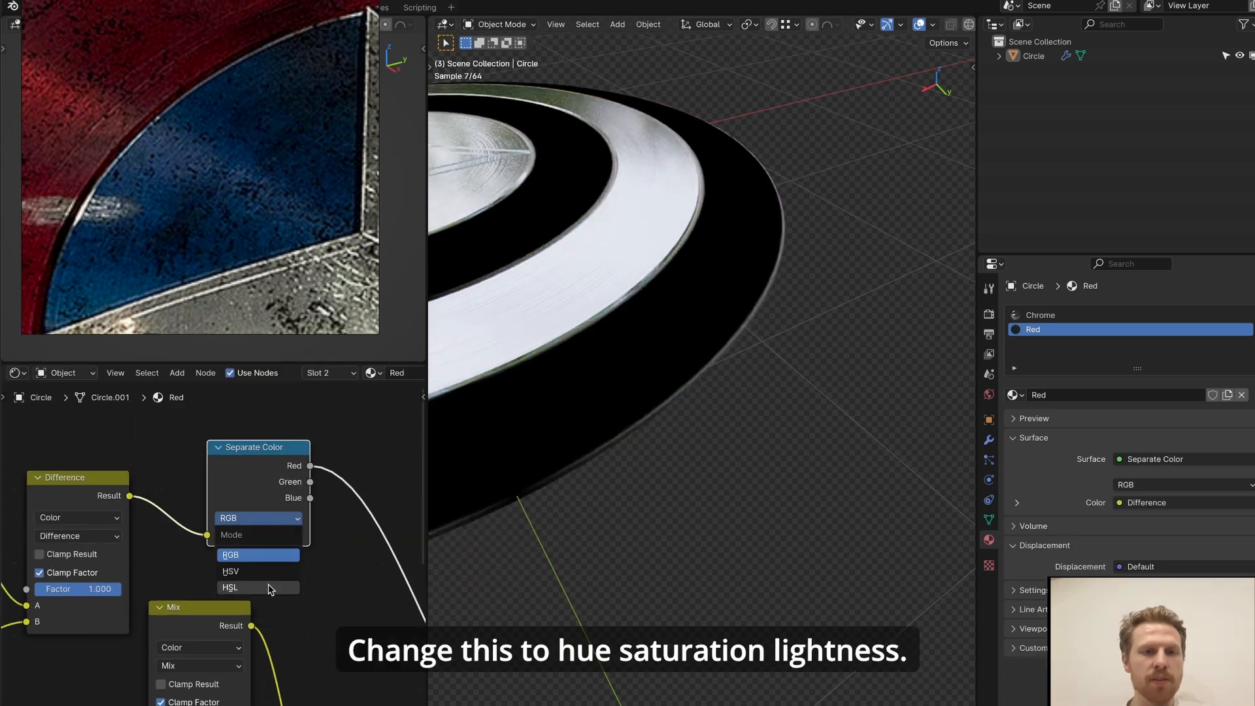
pyautogui.click(229, 589)
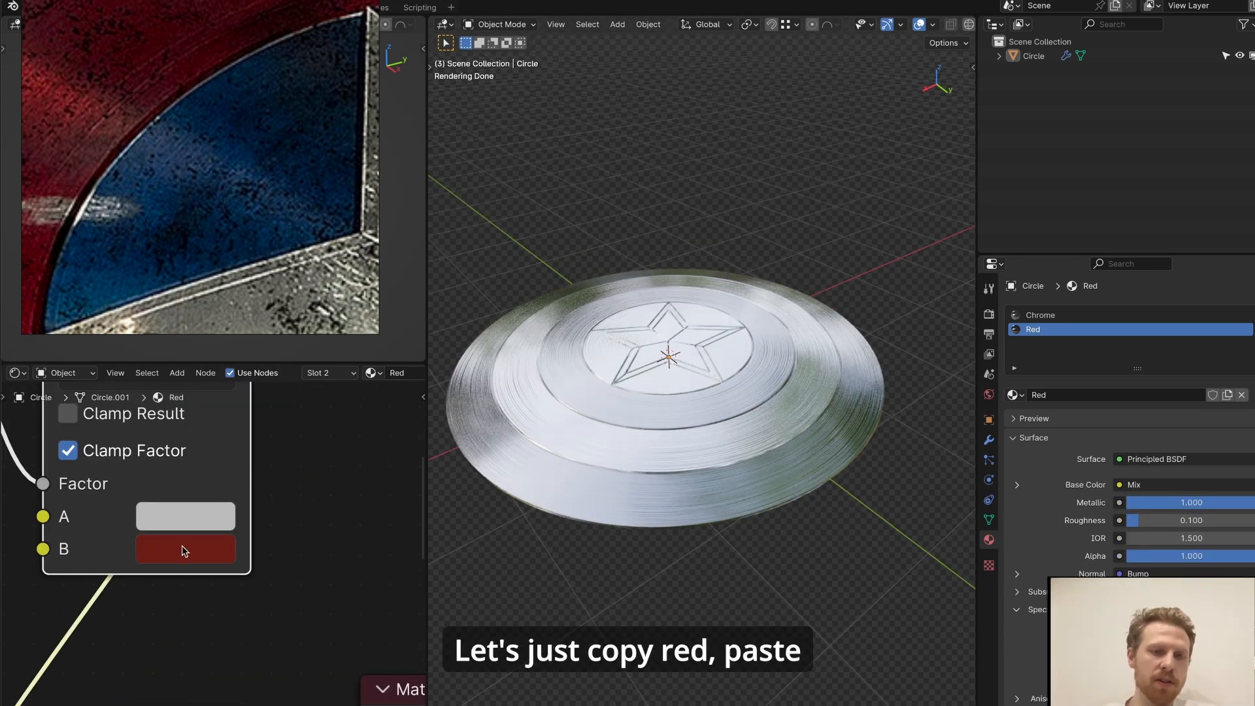
# - Set the mix's second colour to dark red, then select the disc faces around the star for Blue
pyautogui.click(185, 551)
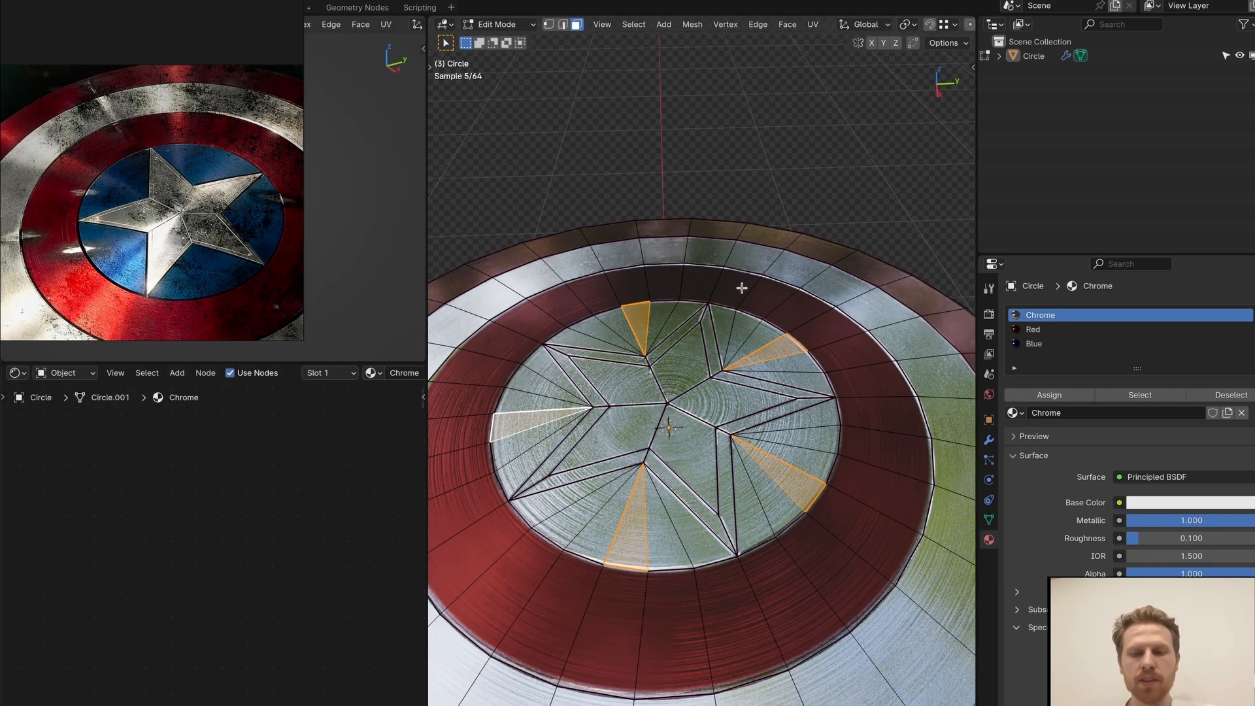
pyautogui.click(1032, 344)
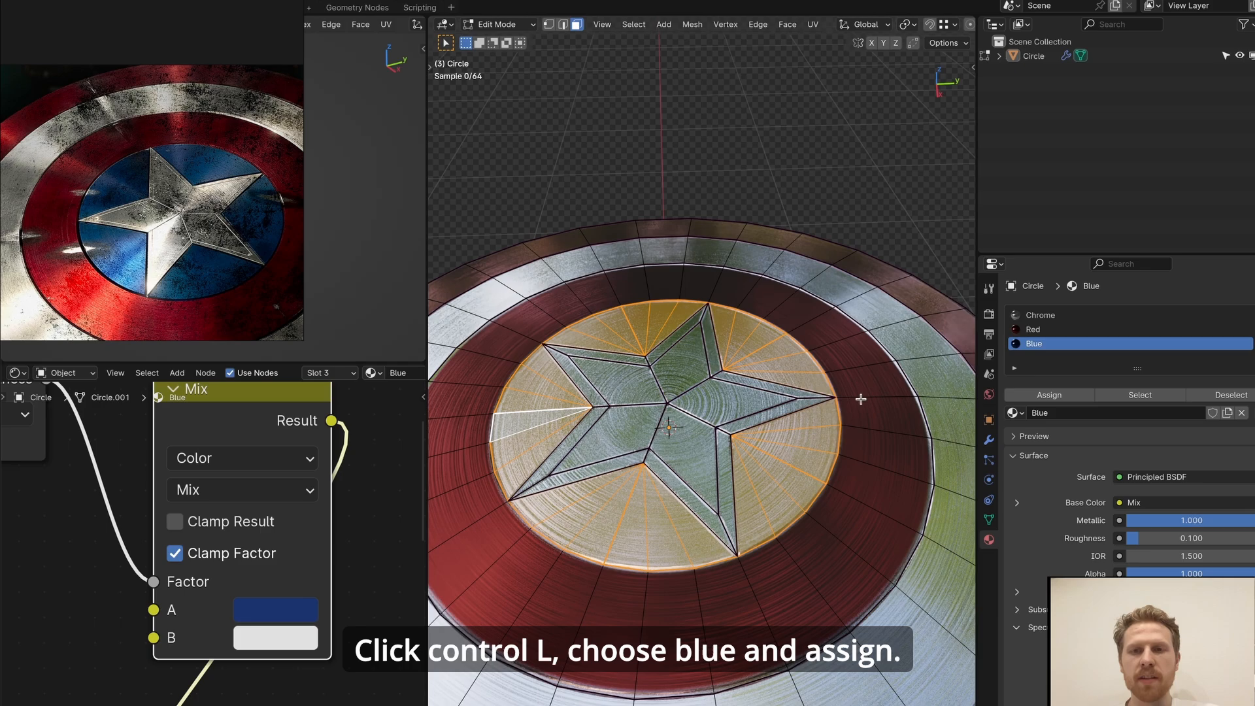